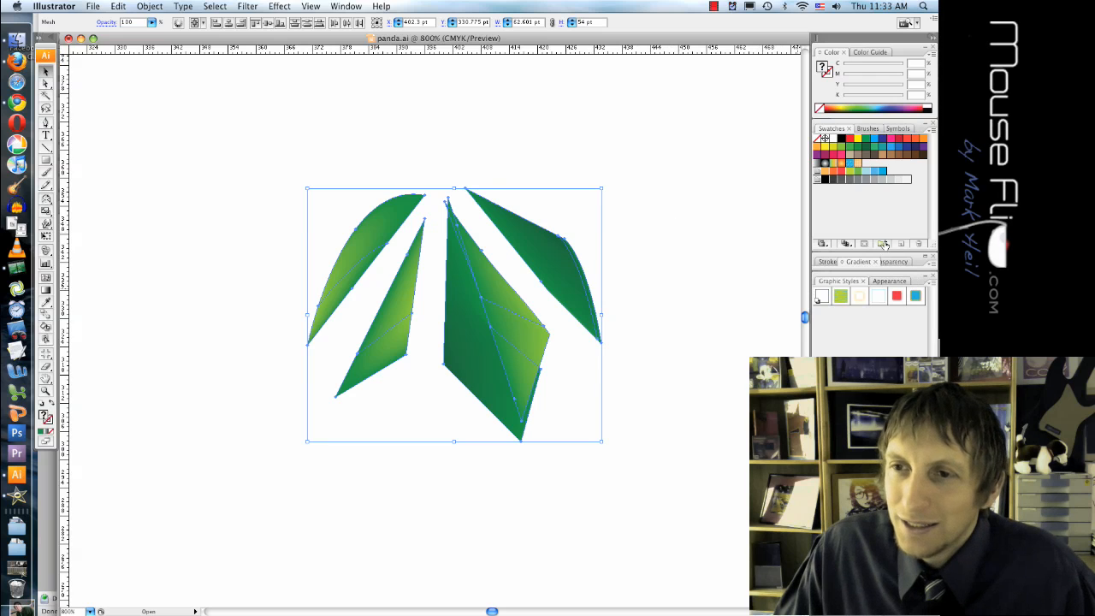
- Create a new Graphic-type symbol named 'leaves' from the Symbols panel
left_click(346, 6)
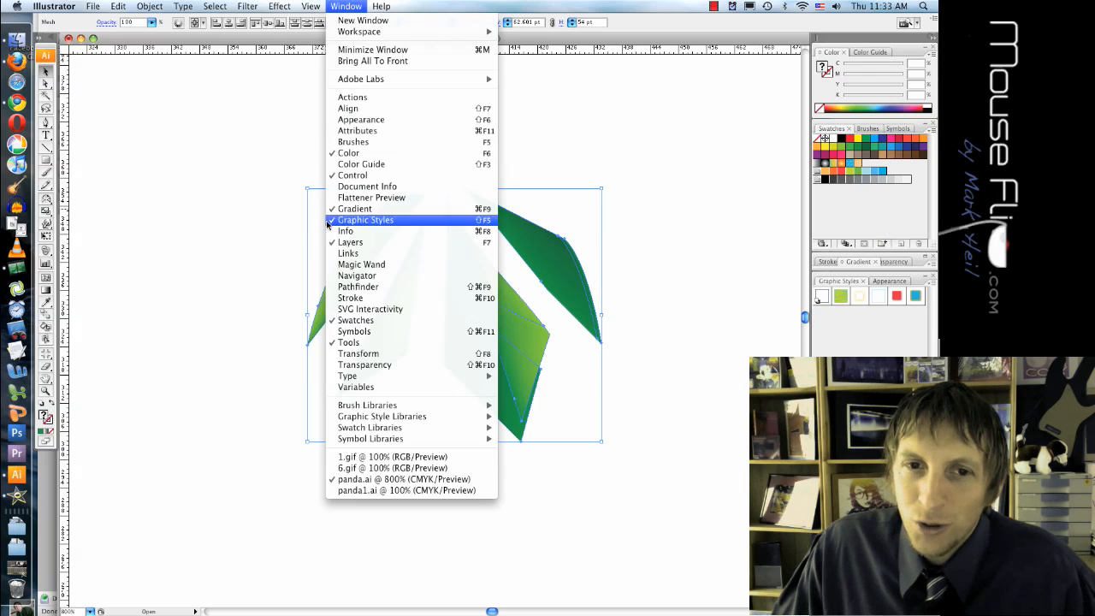
left_click(366, 219)
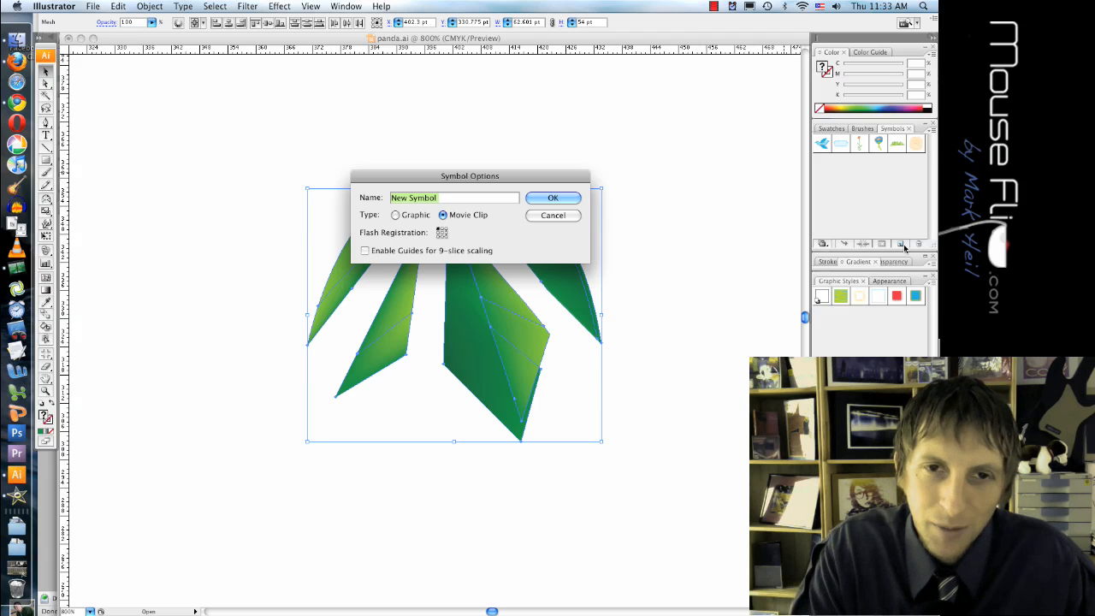
type("leav")
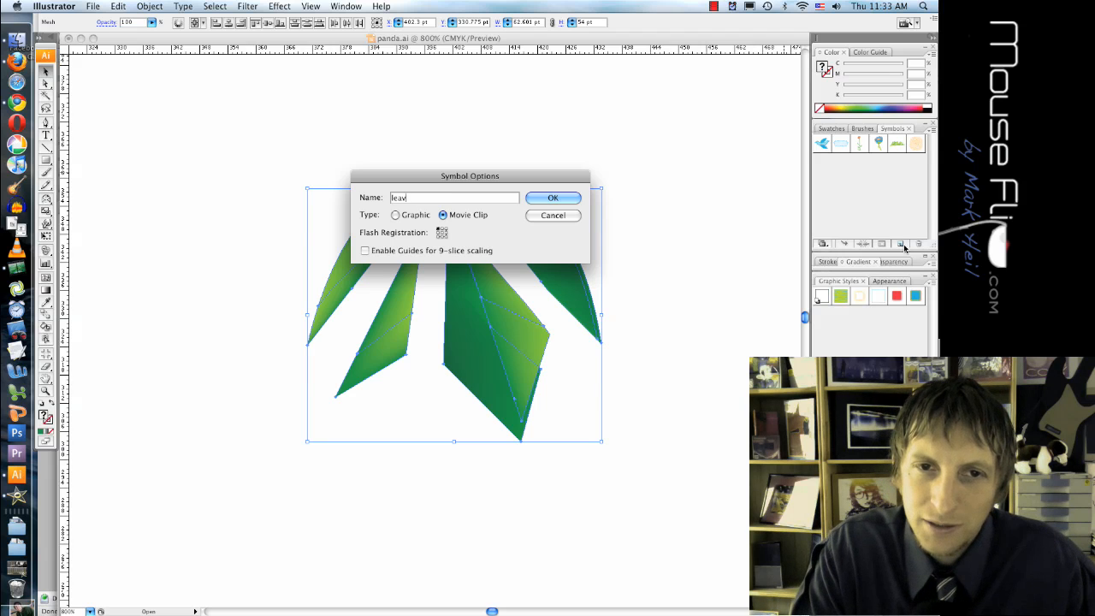
left_click(396, 216)
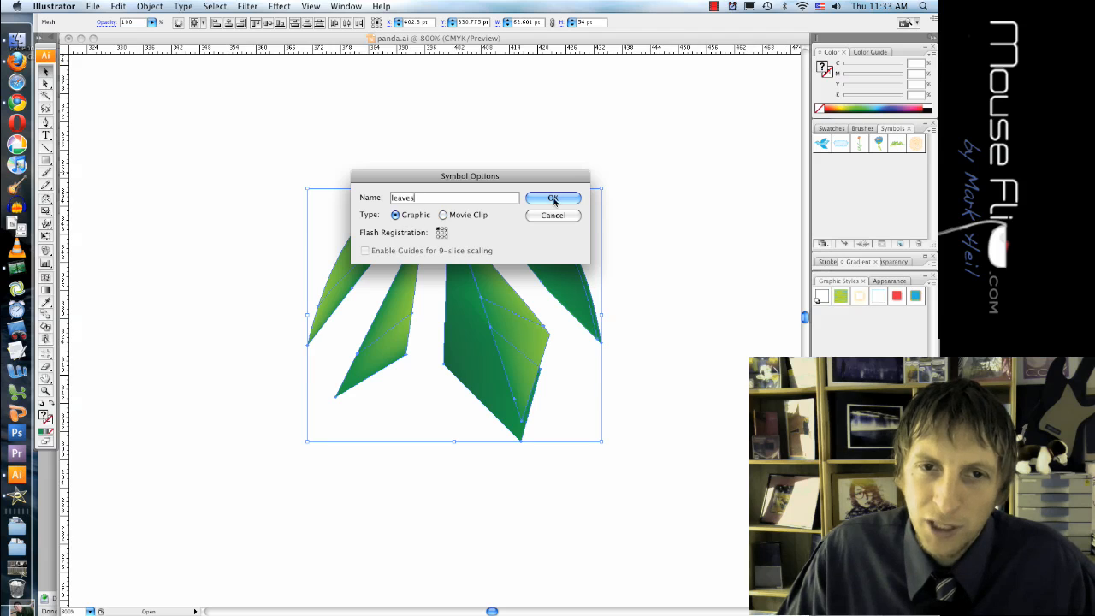
left_click(553, 199)
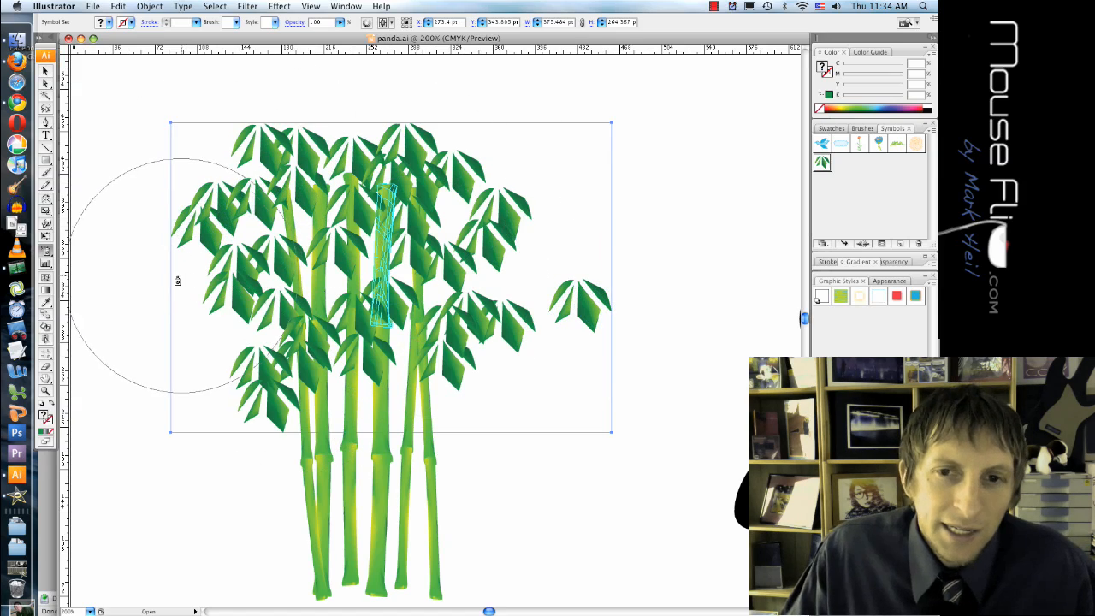
- Spray extra leaves into foliage gaps, then rotate leaves with the Symbol Spinner
left_click(46, 252)
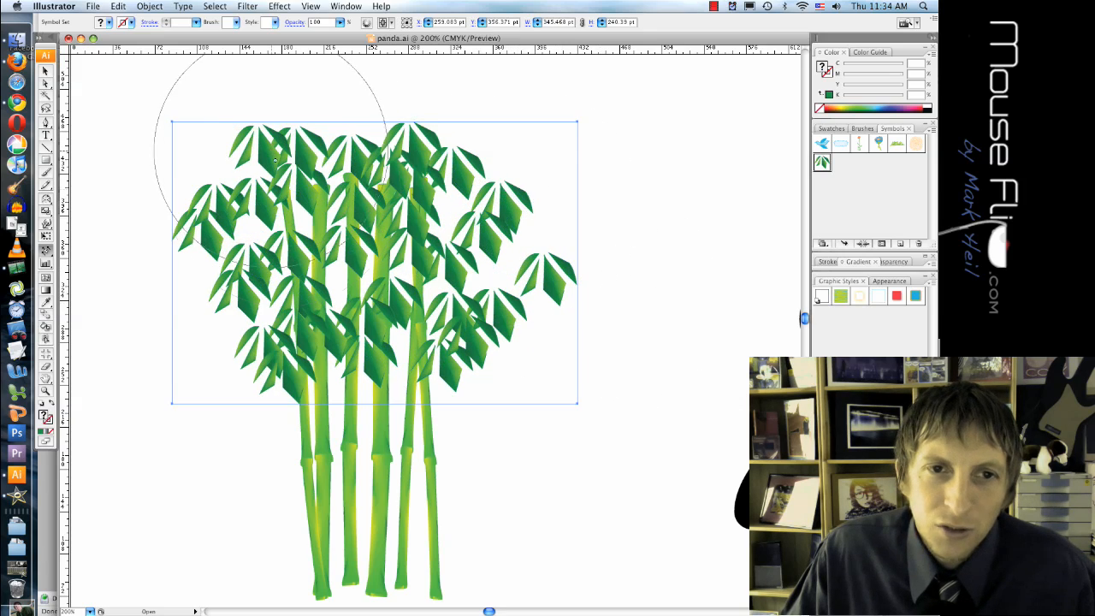
left_click(45, 253)
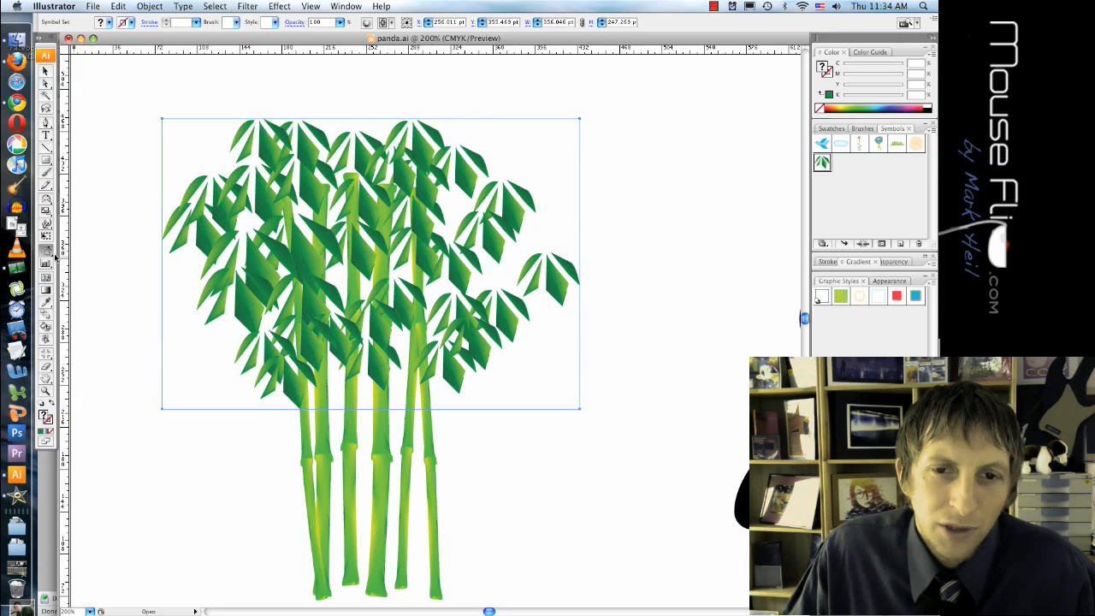
left_click(46, 248)
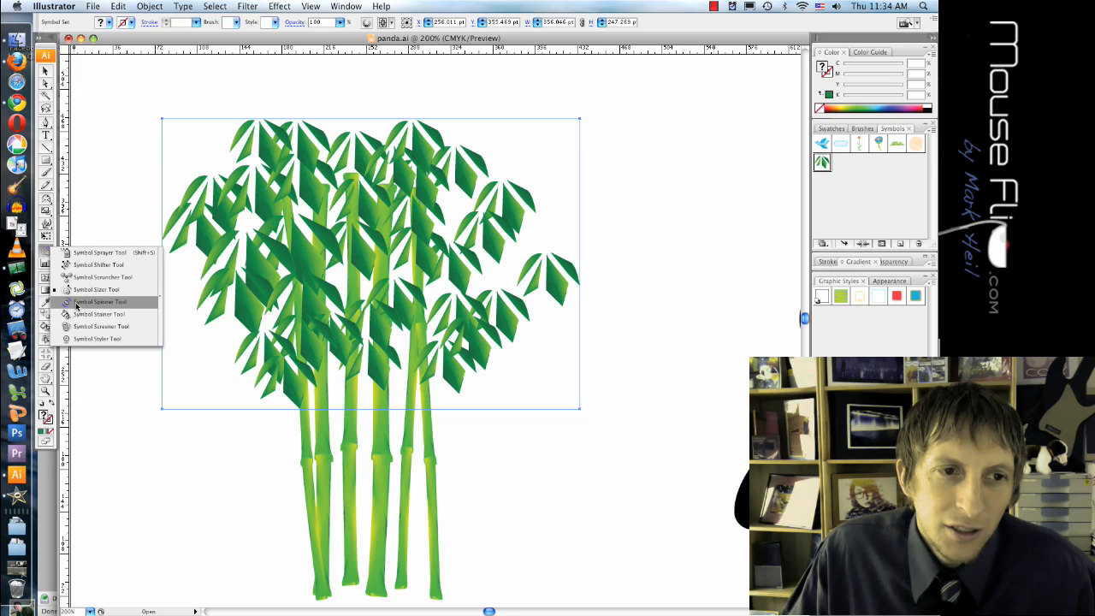
left_click(99, 301)
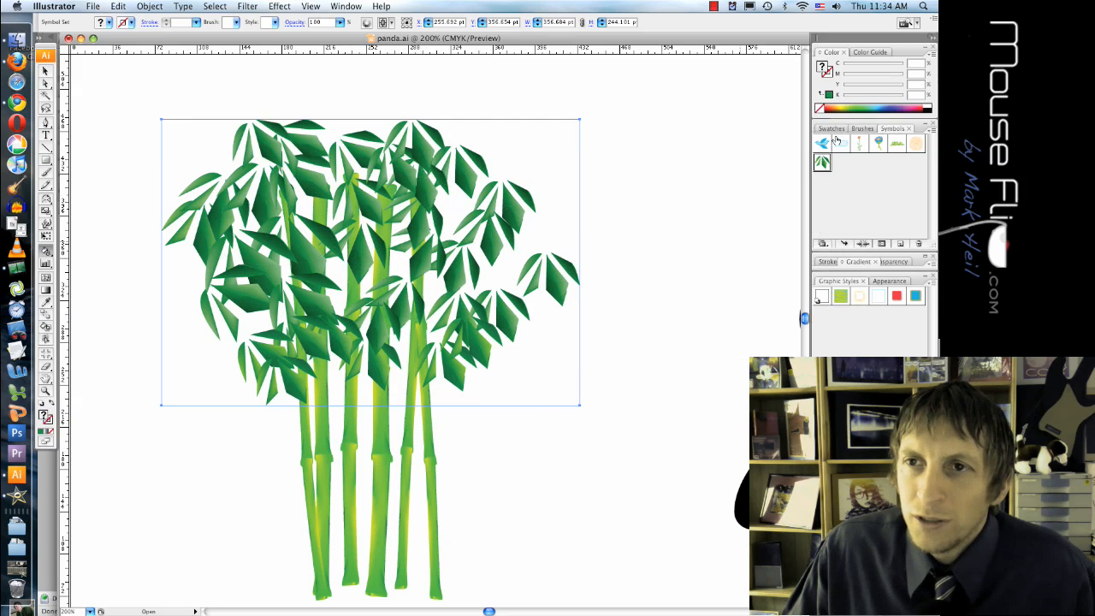
- Stain the left-side leaves with a yellowish swatch using the Symbol Stainer
left_click(830, 129)
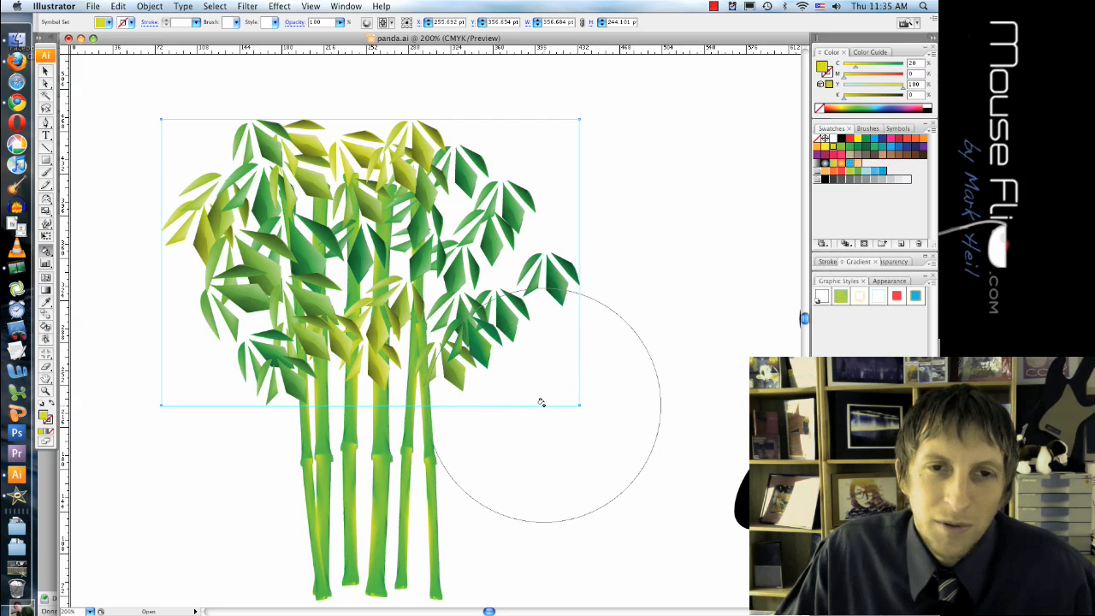
left_click_drag(541, 402, 128, 248)
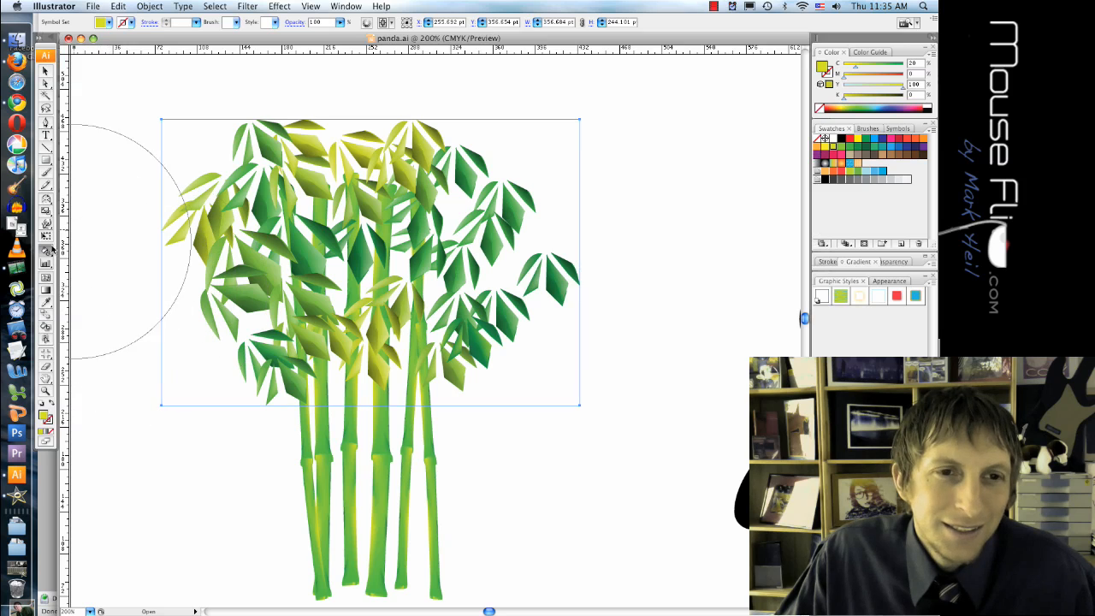
- Screen leaves around the stalks translucent and adjust the Screener intensity in its options
left_click(46, 252)
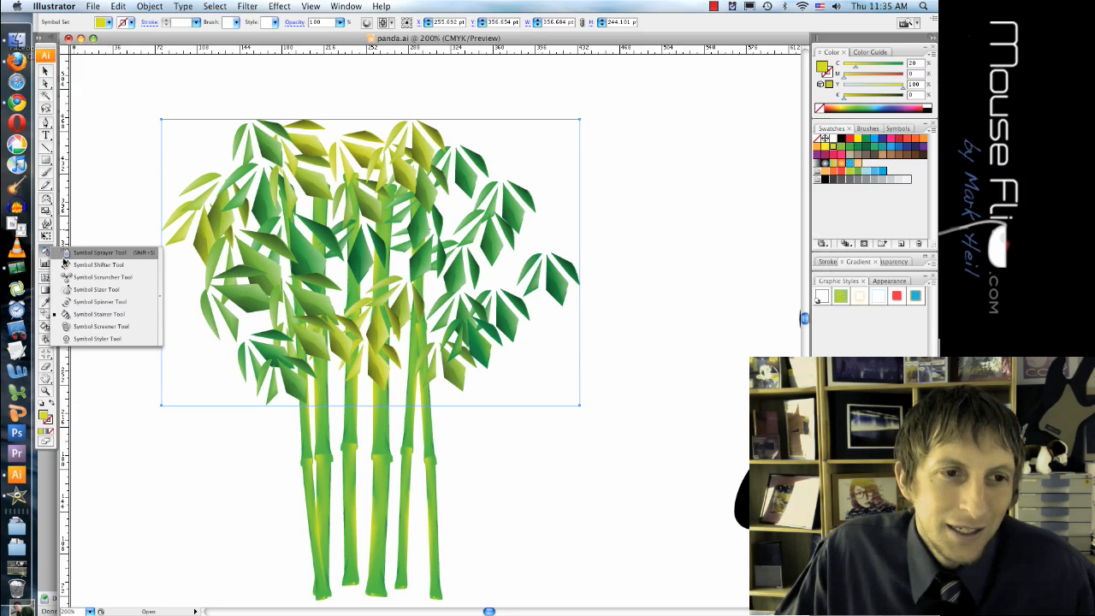
mouse_move(101, 327)
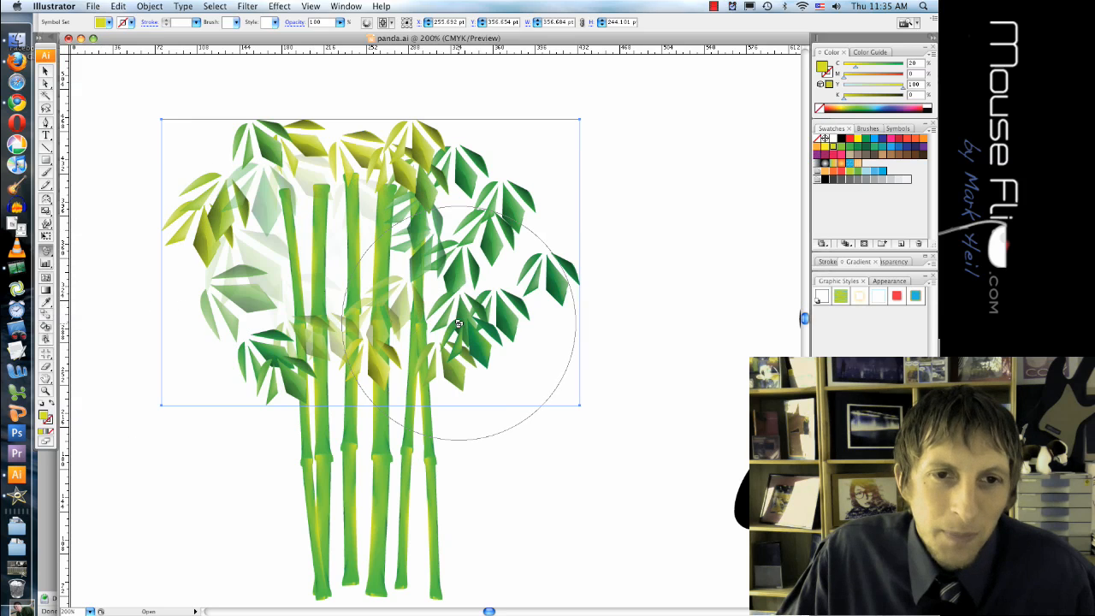
left_click_drag(459, 324, 117, 397)
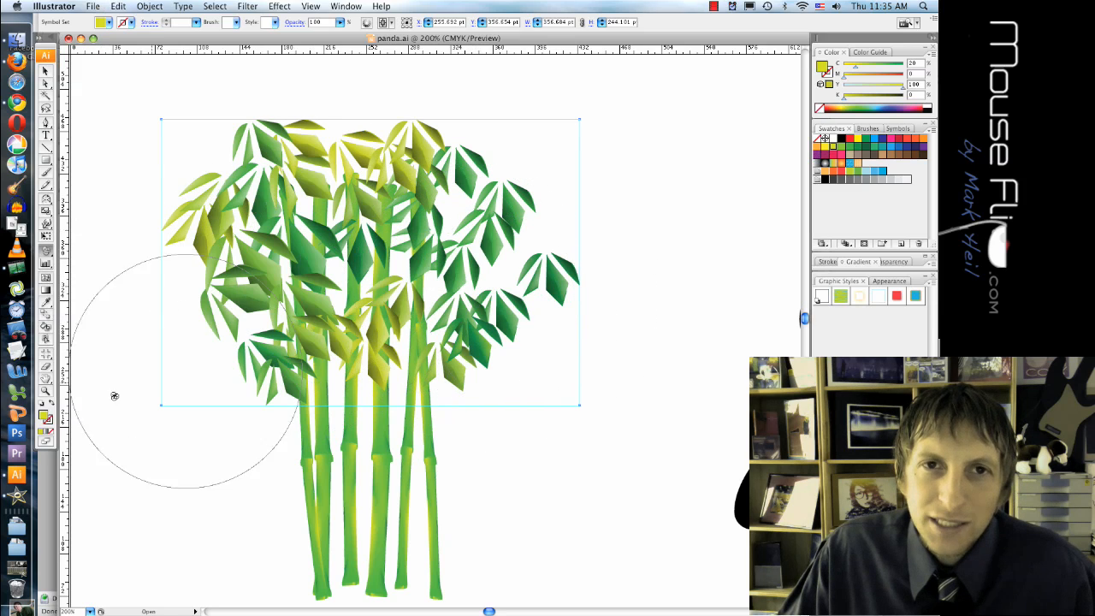
double_click(47, 255)
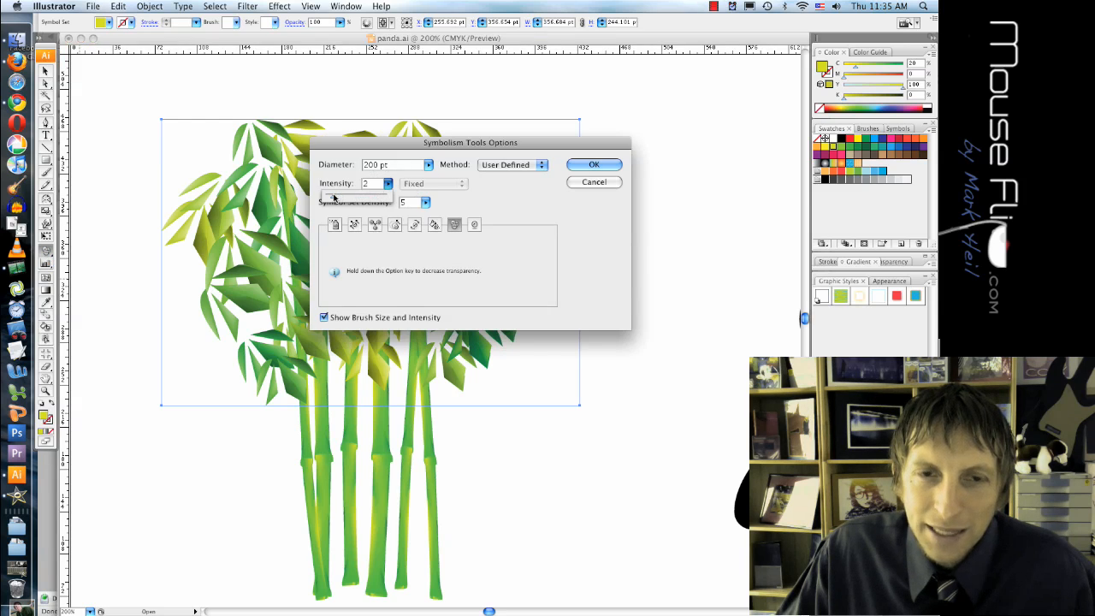
left_click(594, 164)
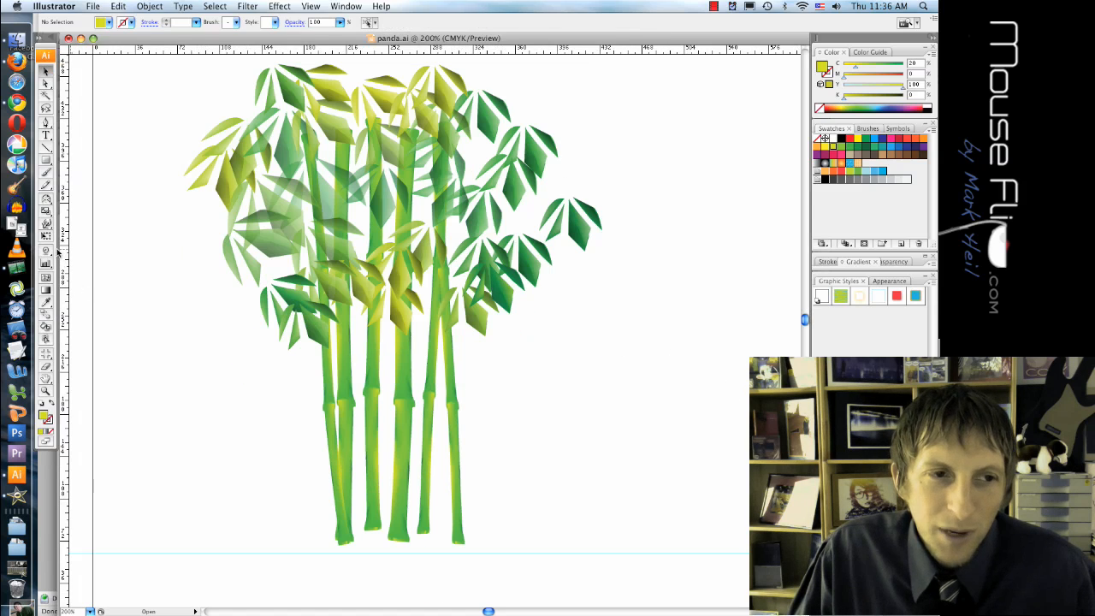
- Dismiss the 'select a symbol instance' alert and place another stalk on the clump's right
left_click(46, 253)
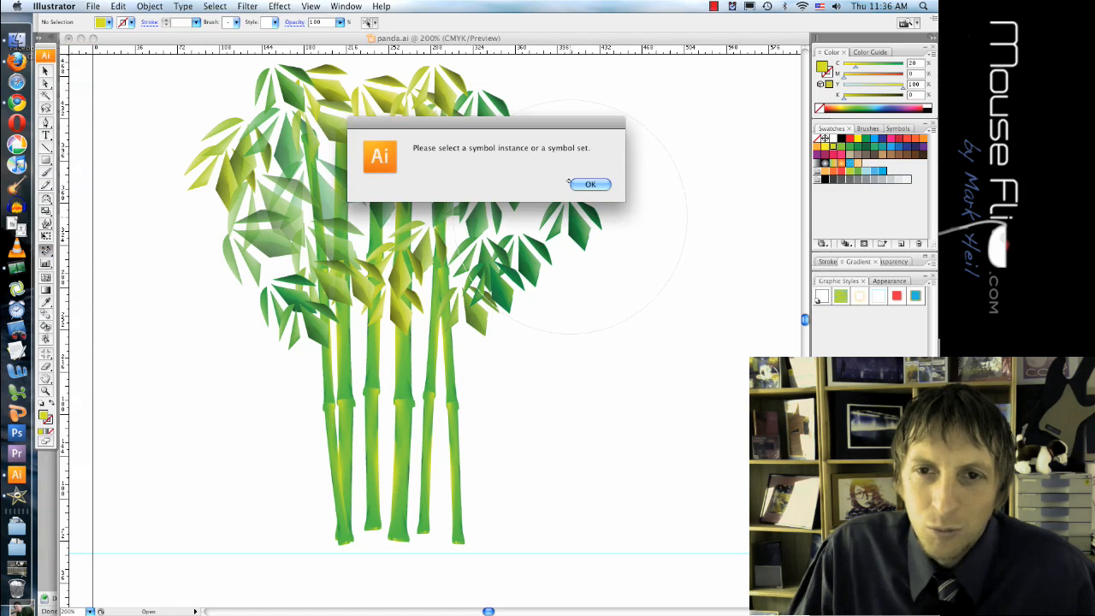
left_click(591, 185)
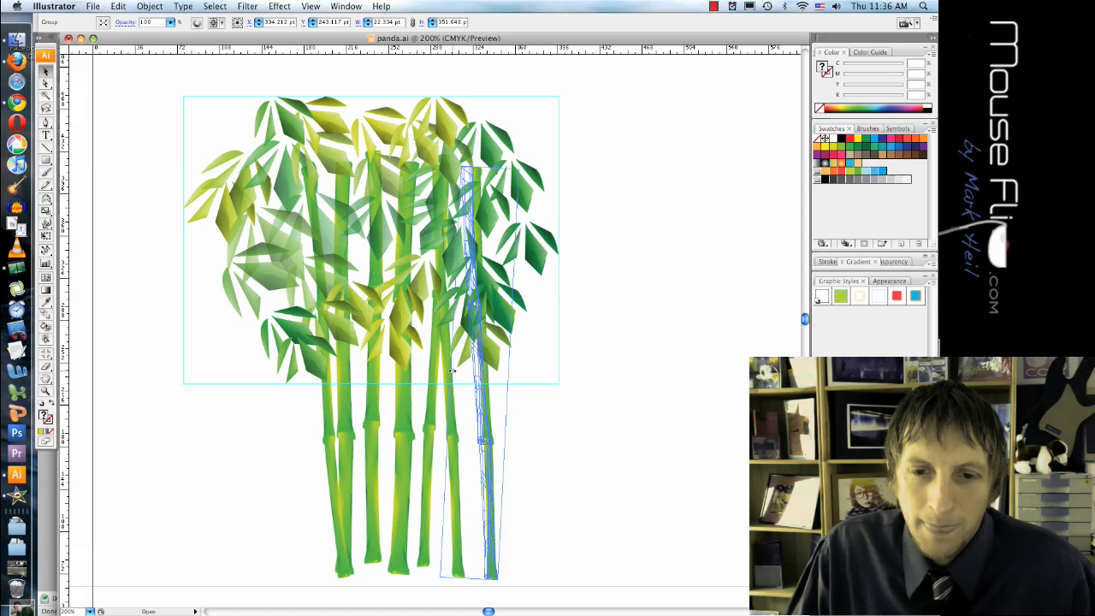
left_click(578, 441)
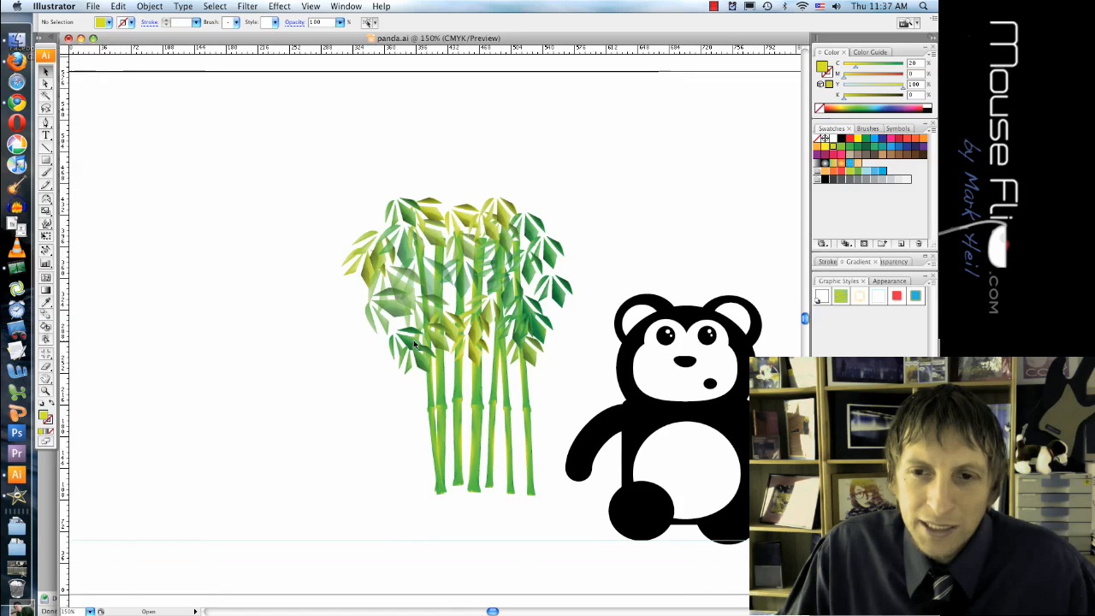
- Scale the bamboo group down and position it next to the panda
left_click(414, 343)
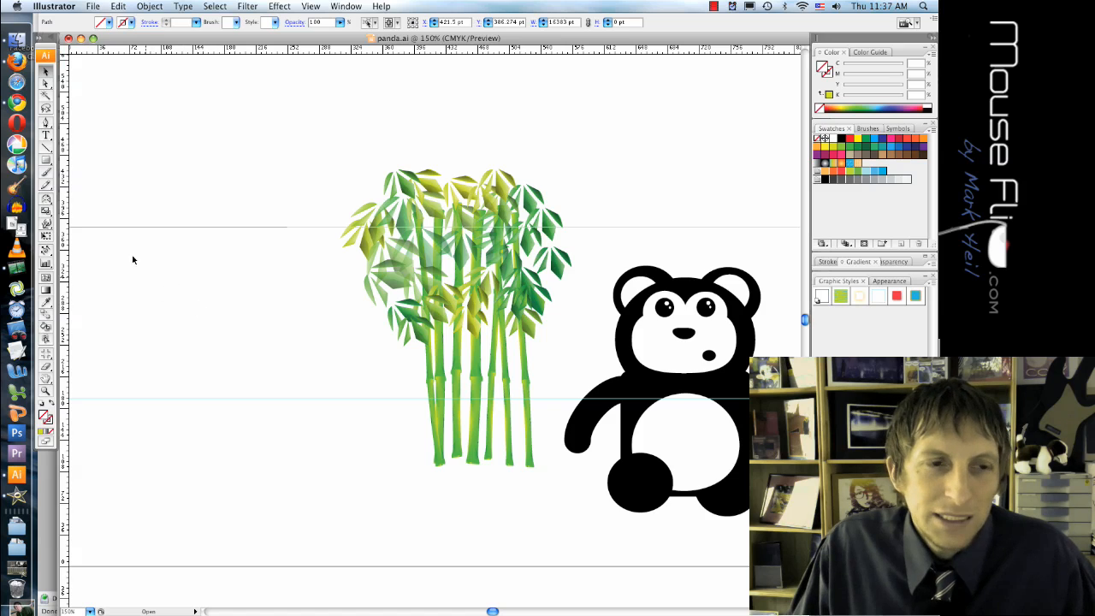
mouse_move(48, 165)
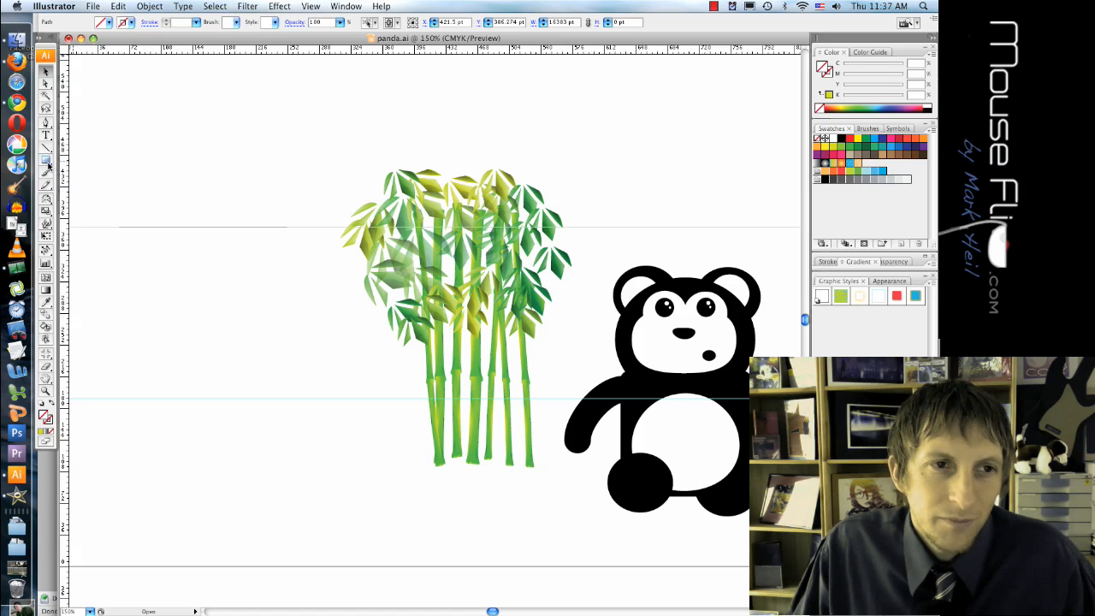
mouse_move(46, 165)
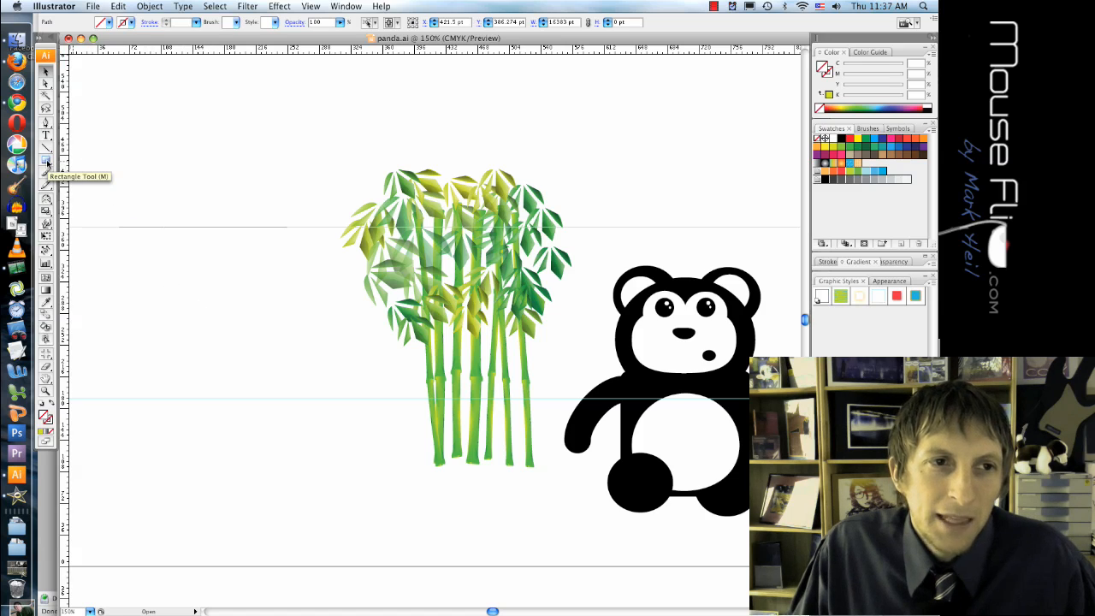
- Draw a yellow sun with the Ellipse tool, hanging it partly off the top-left corner
left_click(48, 161)
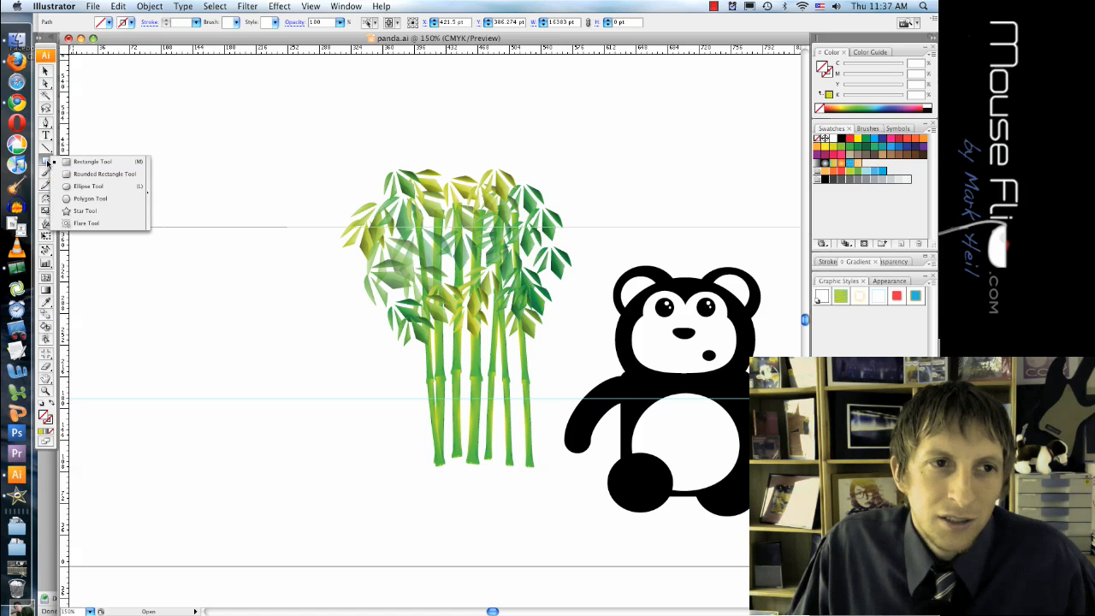
mouse_move(89, 187)
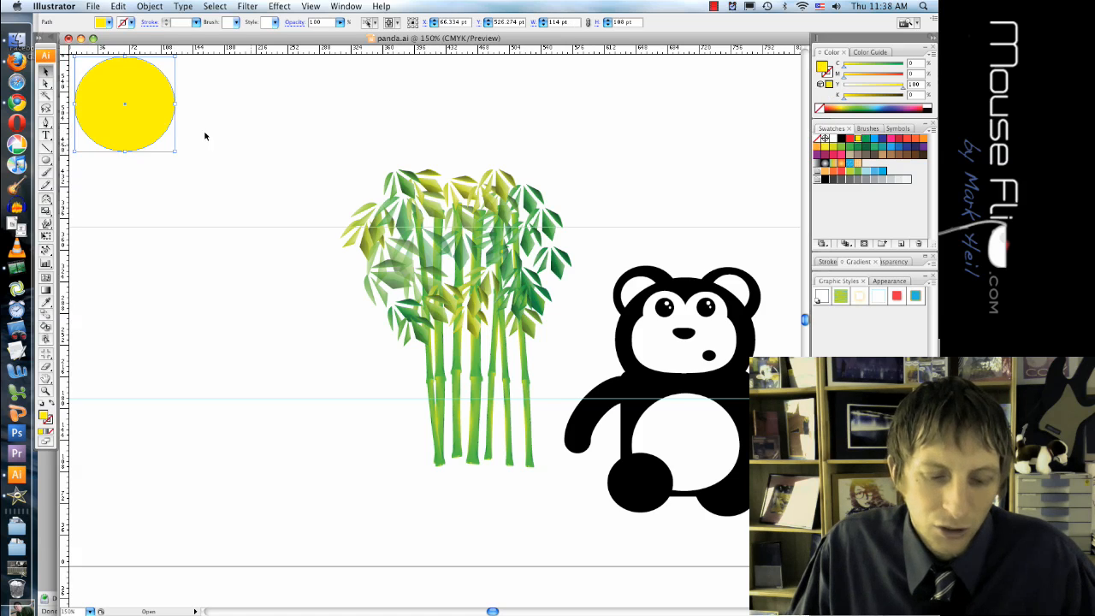
left_click_drag(127, 103, 104, 89)
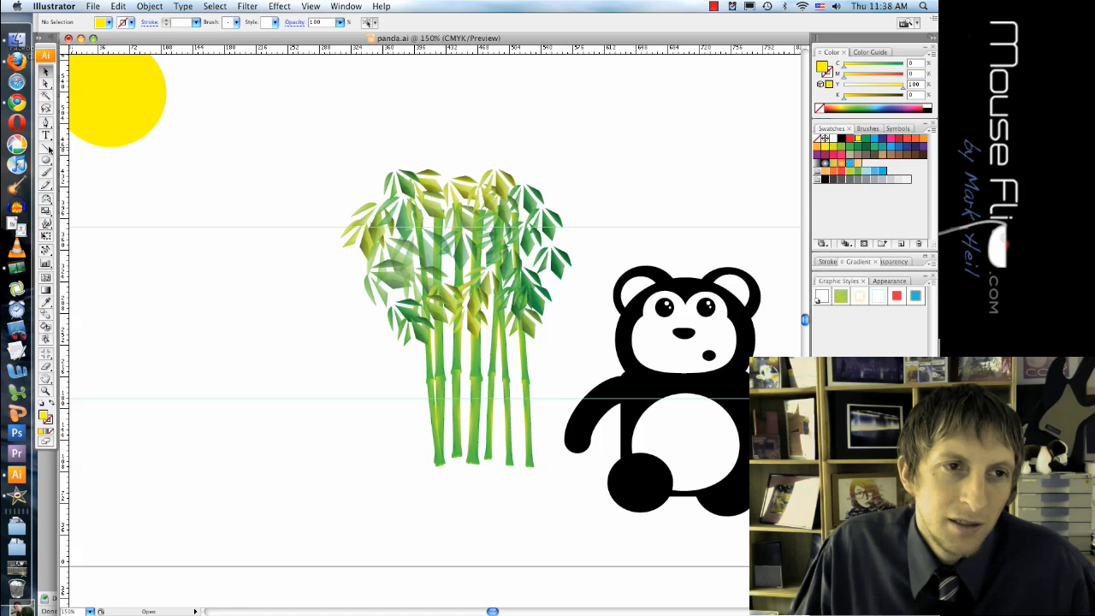
left_click(46, 161)
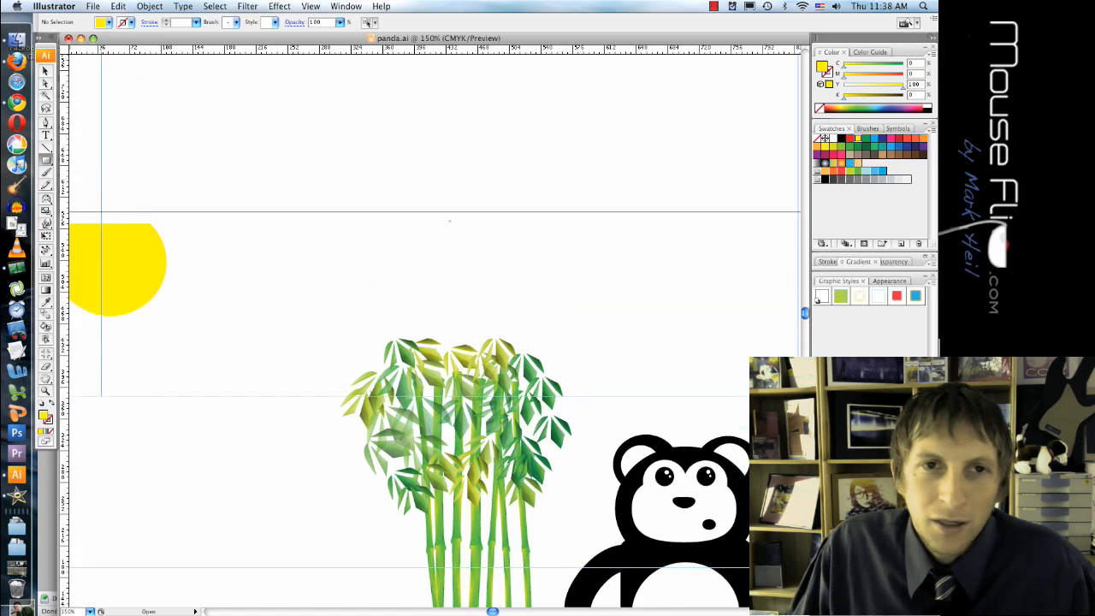
scroll("down", 3)
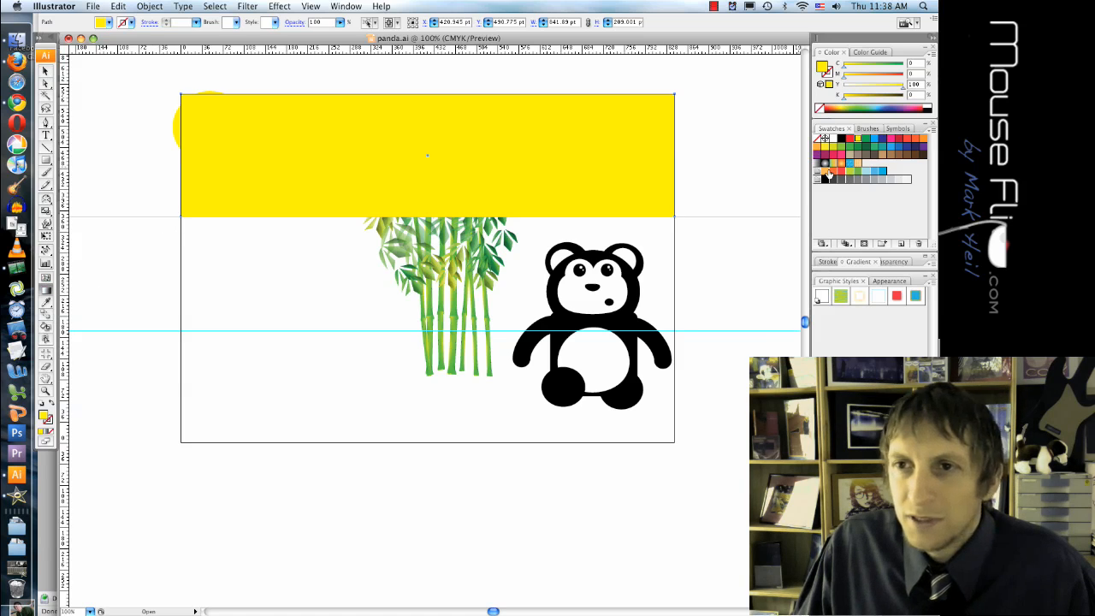
mouse_move(847, 172)
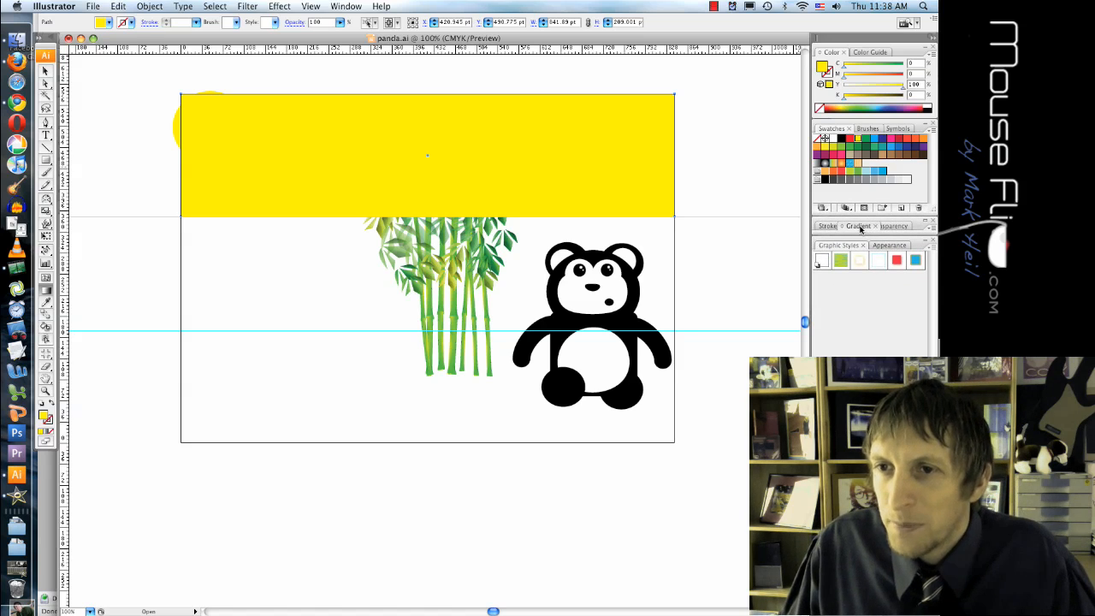
- Apply a Linear gradient to the sky rectangle and recolor its stops purple, orange, white
left_click(859, 226)
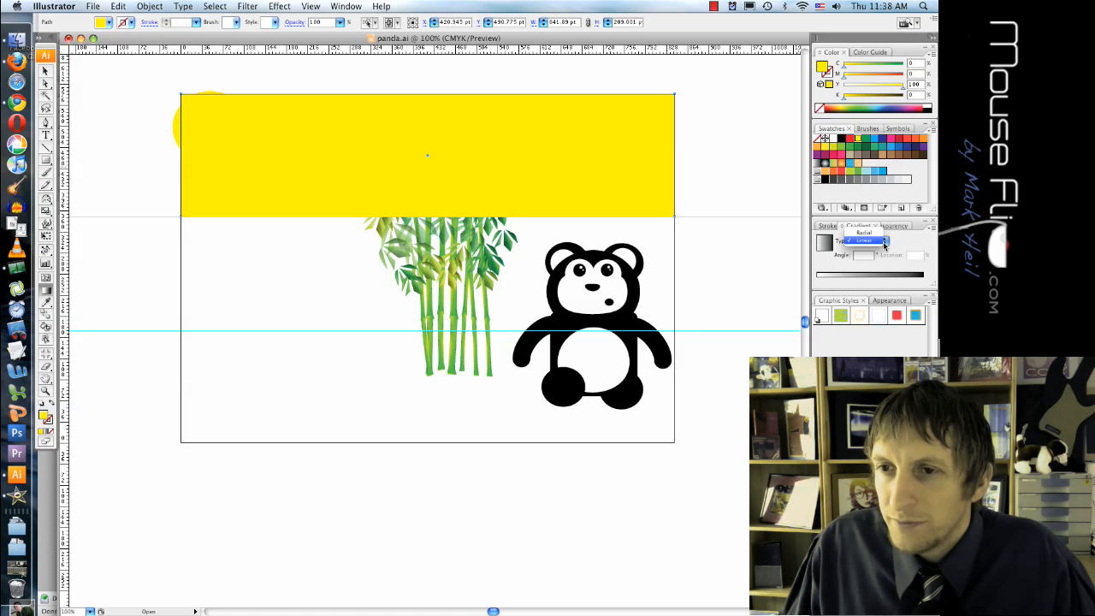
left_click(865, 239)
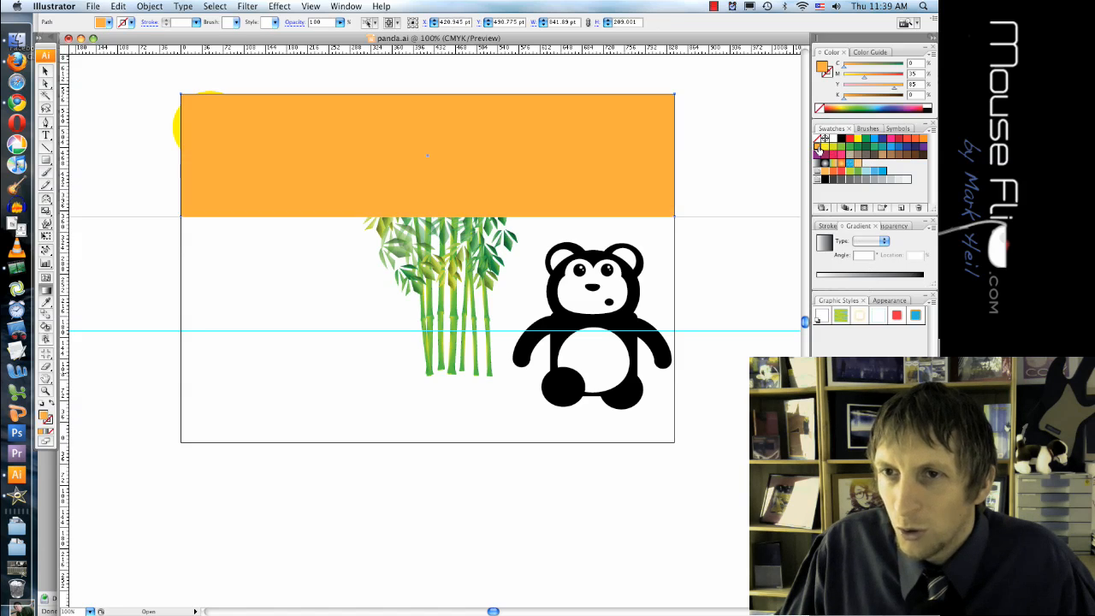
left_click(823, 241)
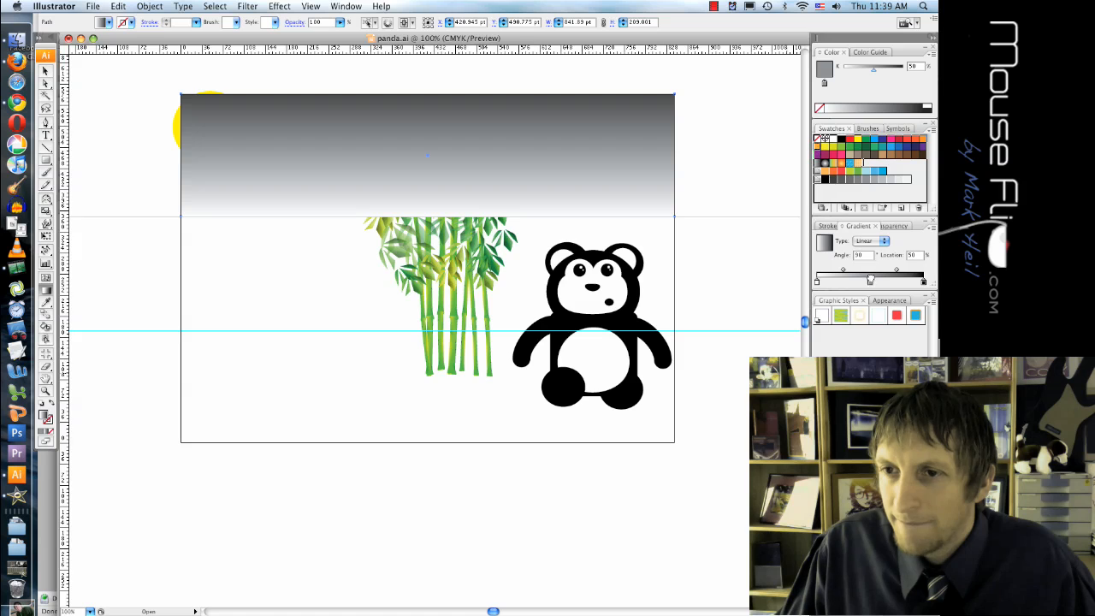
left_click(871, 281)
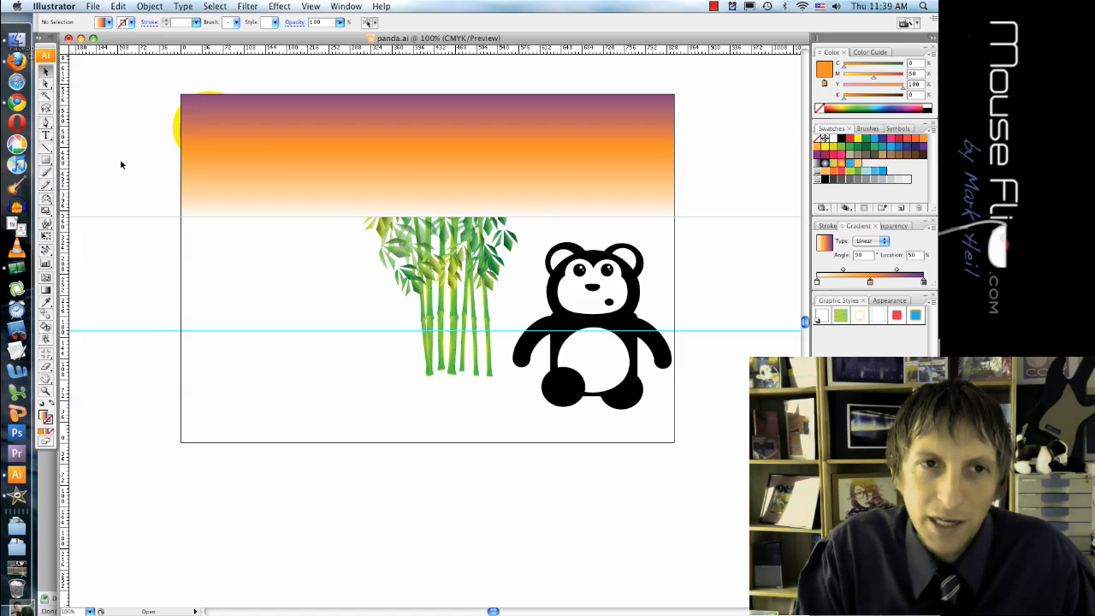
mouse_move(79, 112)
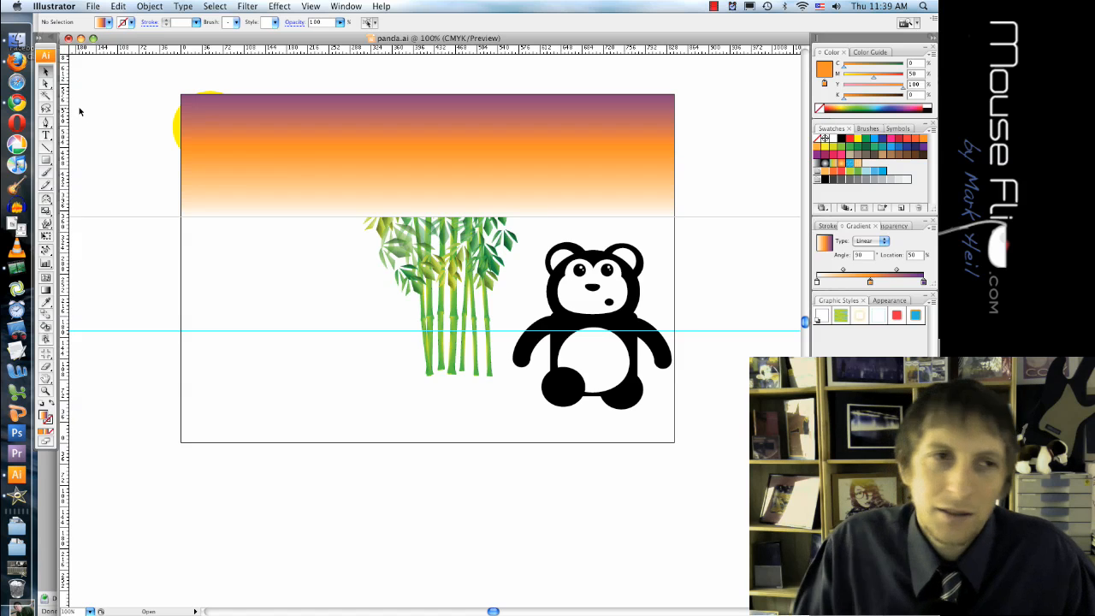
- Bring the sun to front and drag it down into the orange glow
left_click(209, 129)
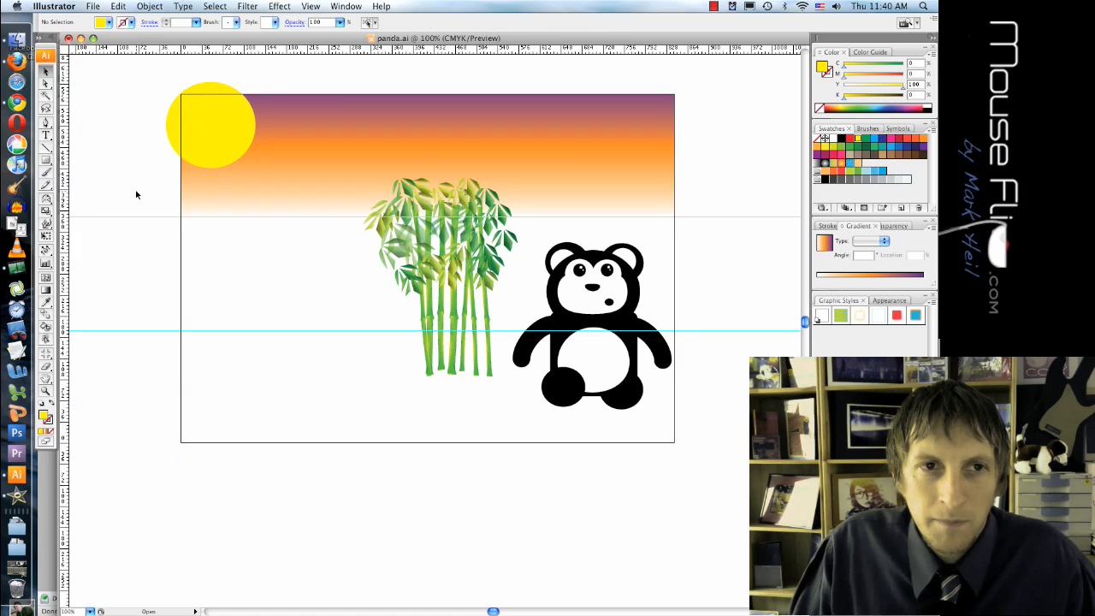
mouse_move(151, 161)
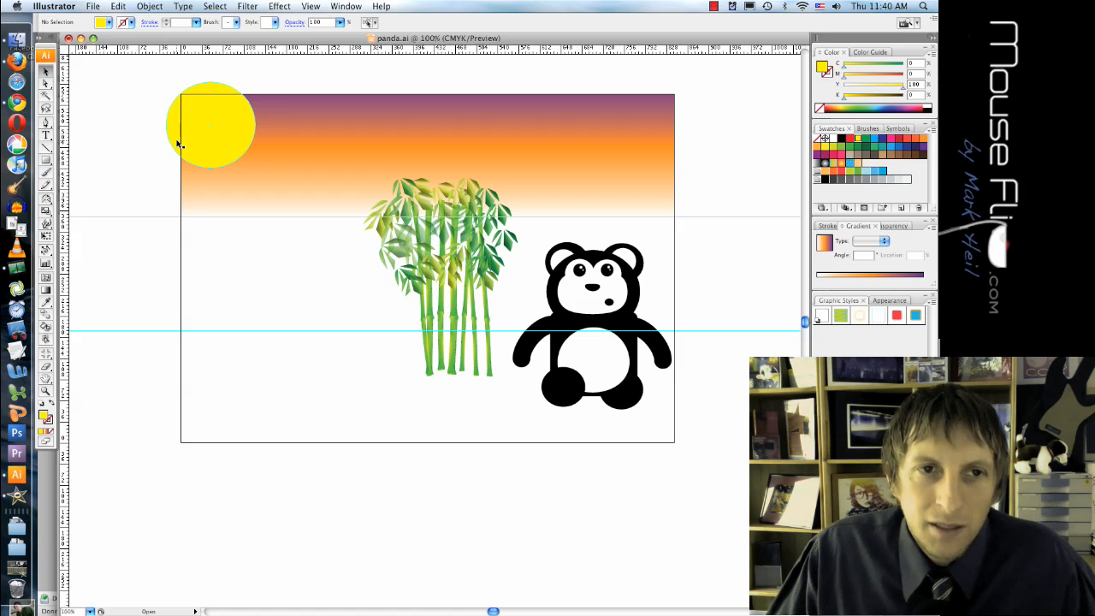
left_click_drag(180, 144, 271, 197)
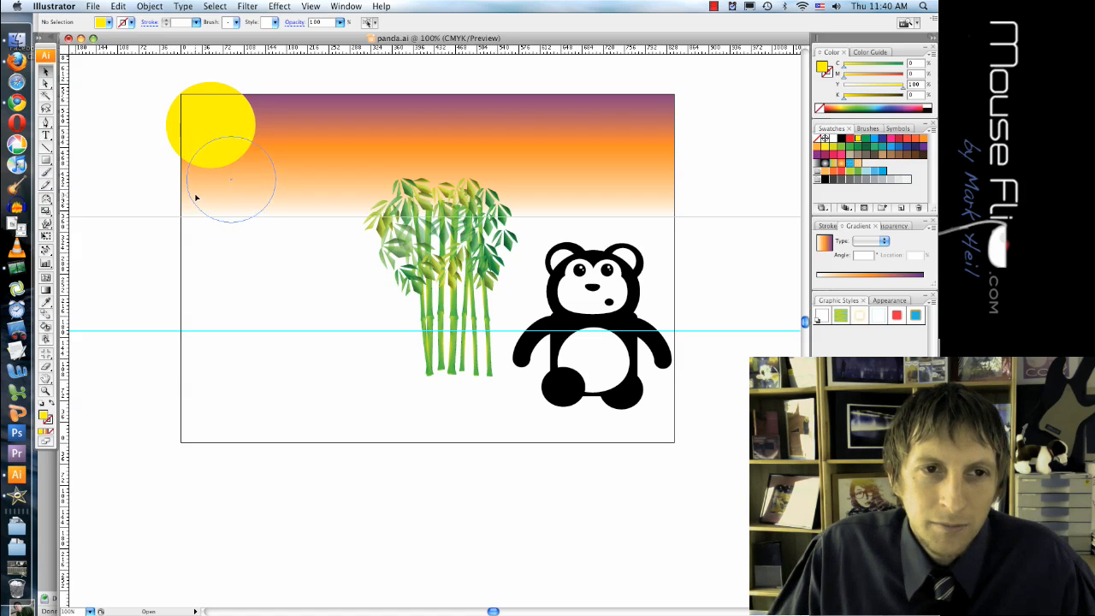
left_click_drag(208, 123, 231, 180)
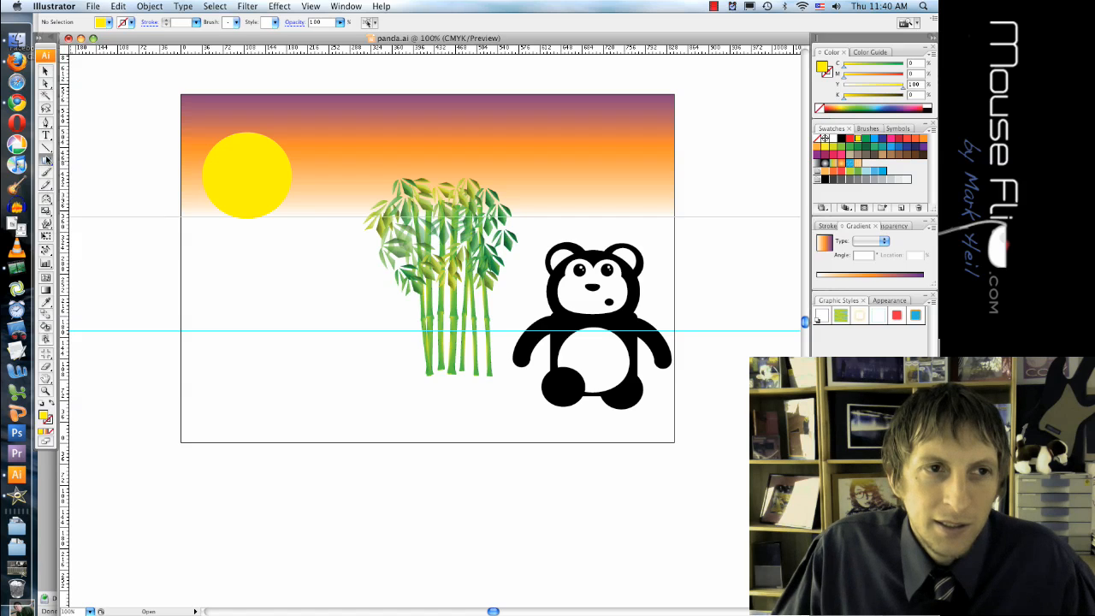
- Draw curved gray hill shapes with the Pen tool across the sky bottom, over the sun
left_click(46, 161)
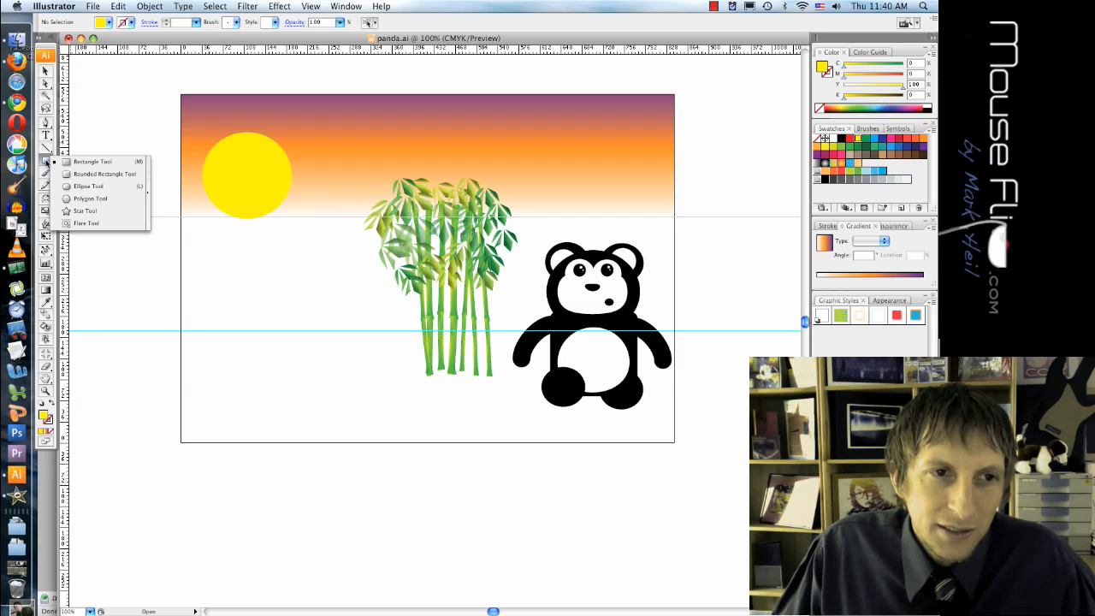
left_click(89, 184)
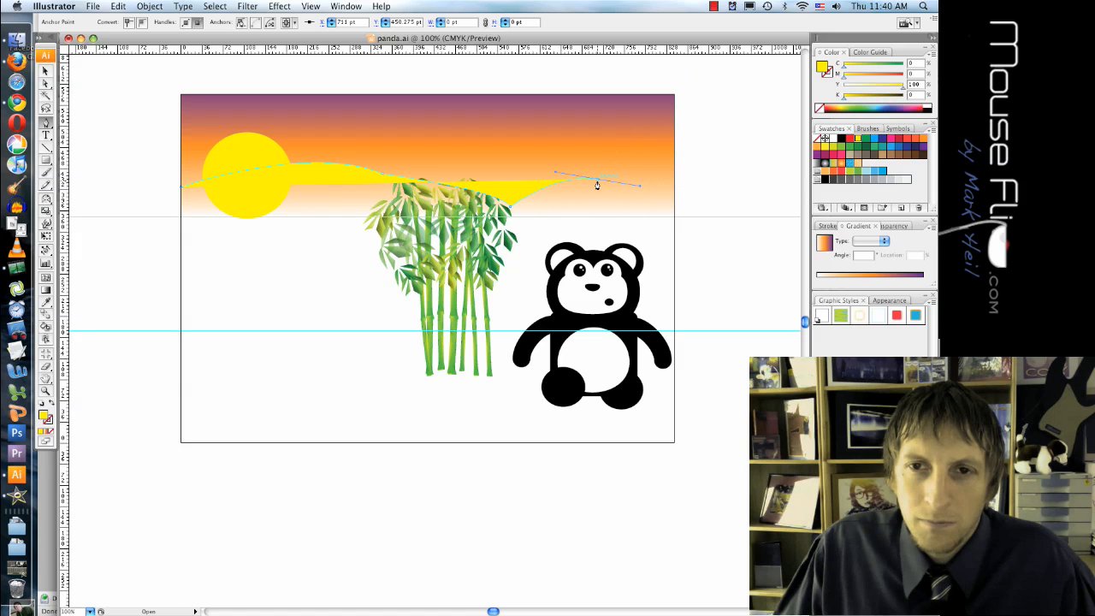
left_click_drag(599, 181, 698, 231)
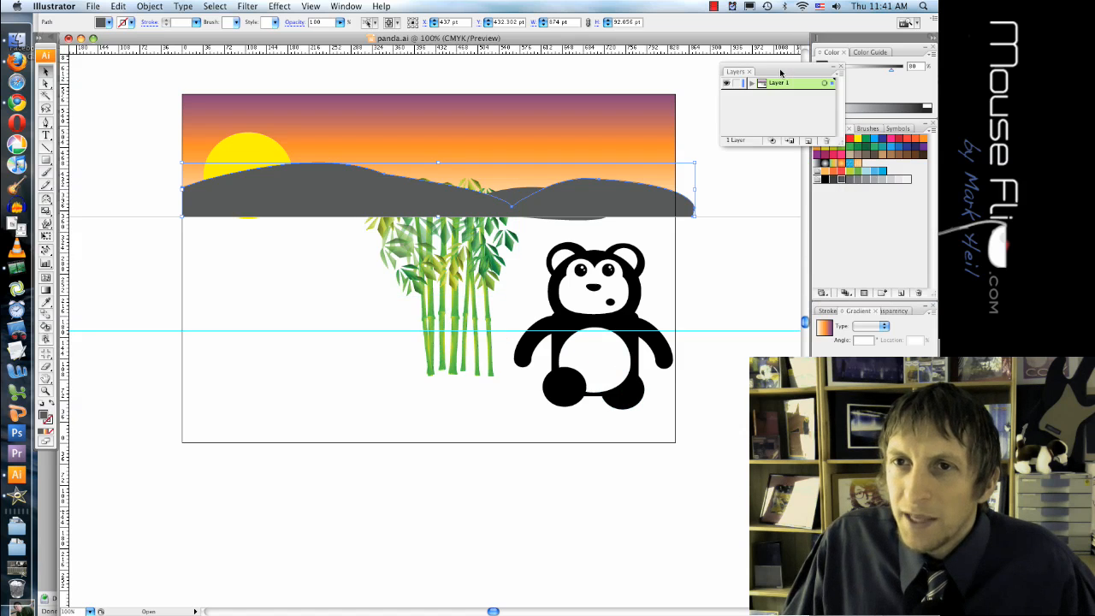
- Add a second layer and name the layers background and middle
left_click(753, 82)
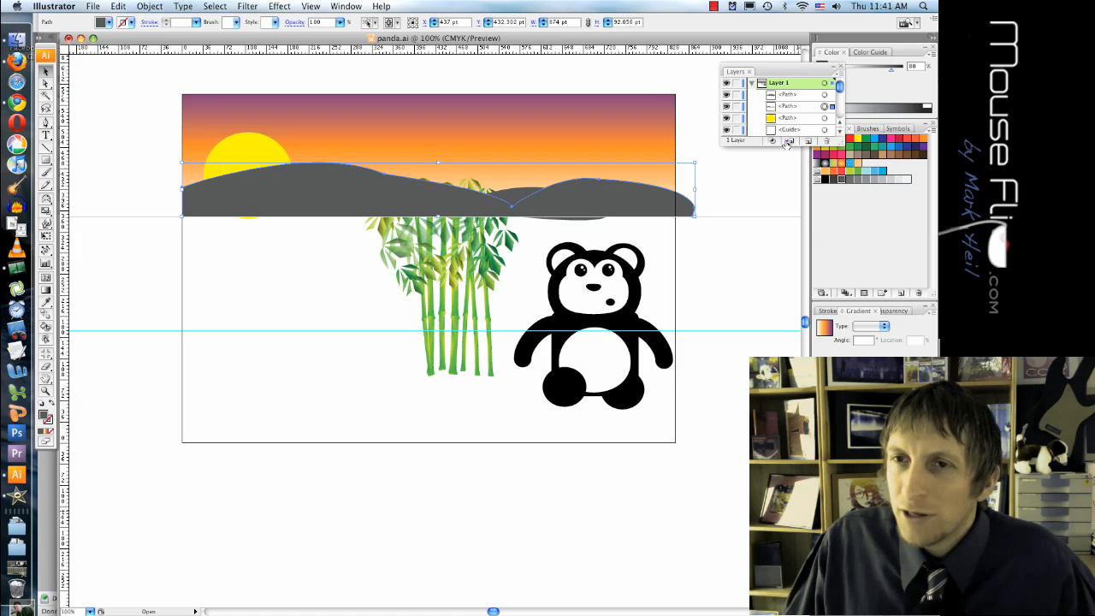
left_click(791, 141)
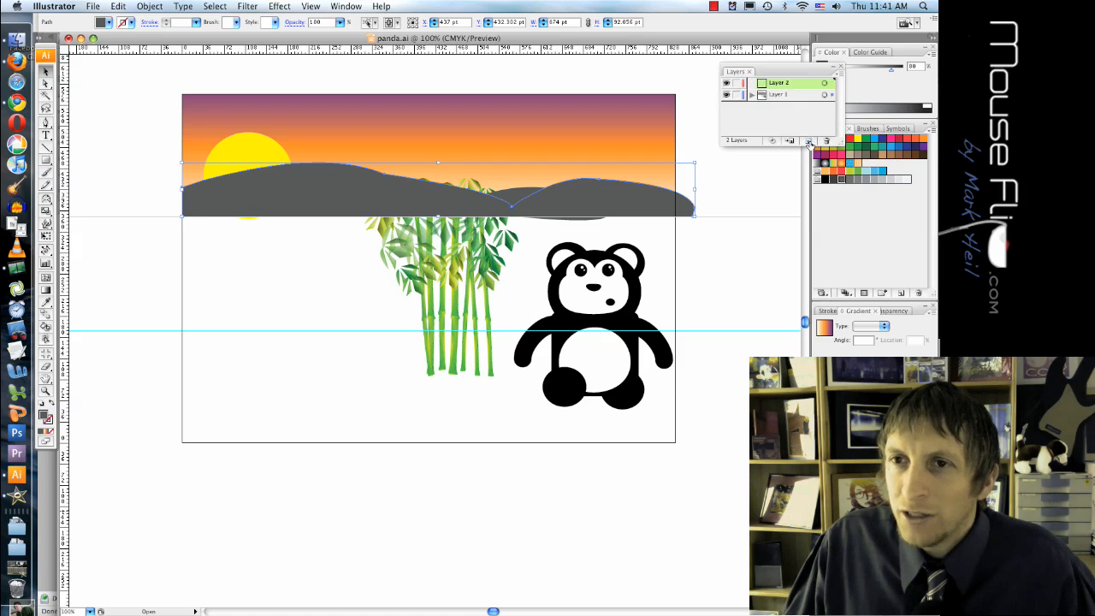
left_click(779, 94)
type("background")
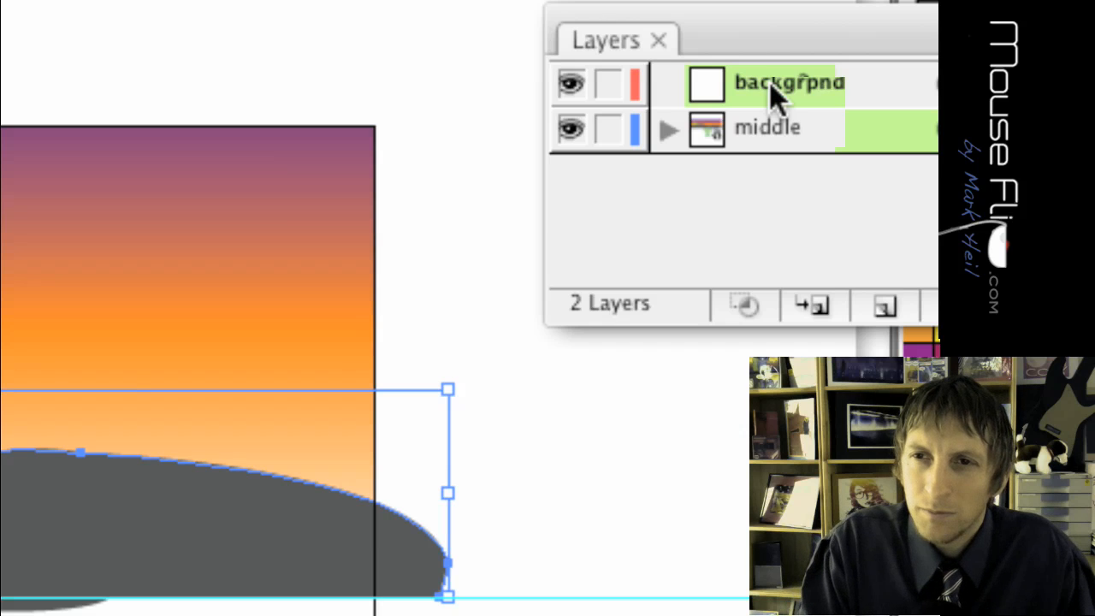
left_click(779, 82)
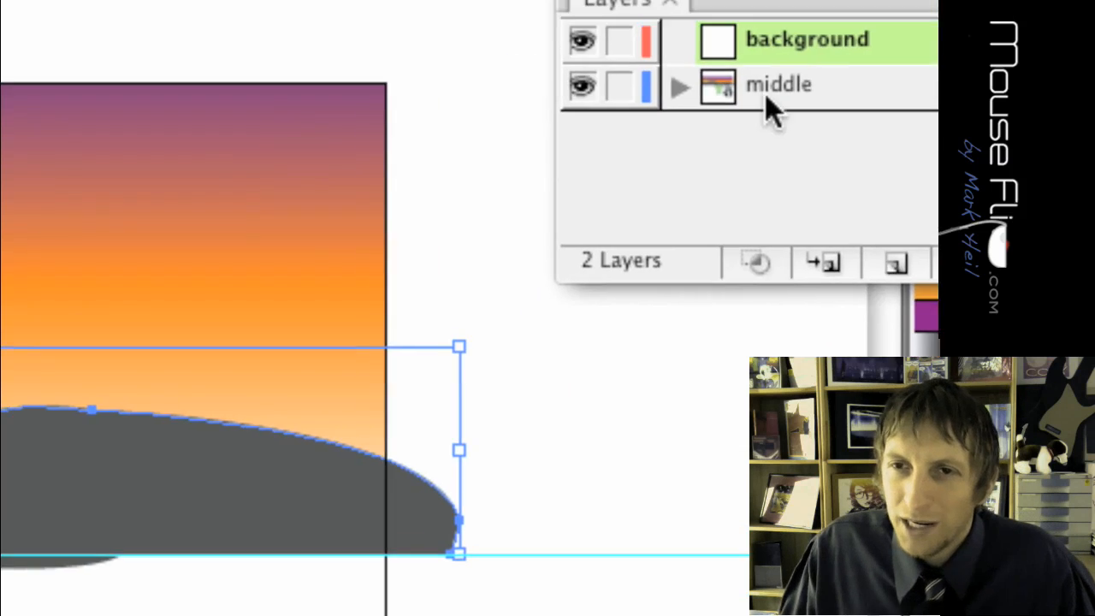
left_click(678, 88)
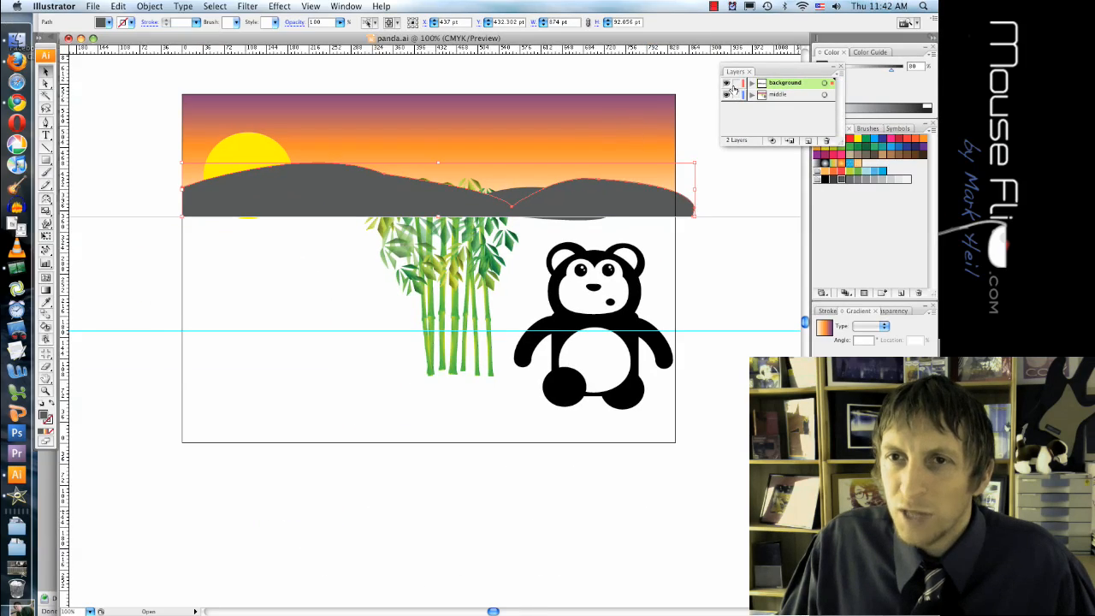
- Place the sun and hill shapes in the background layer, hidden for now
left_click(726, 83)
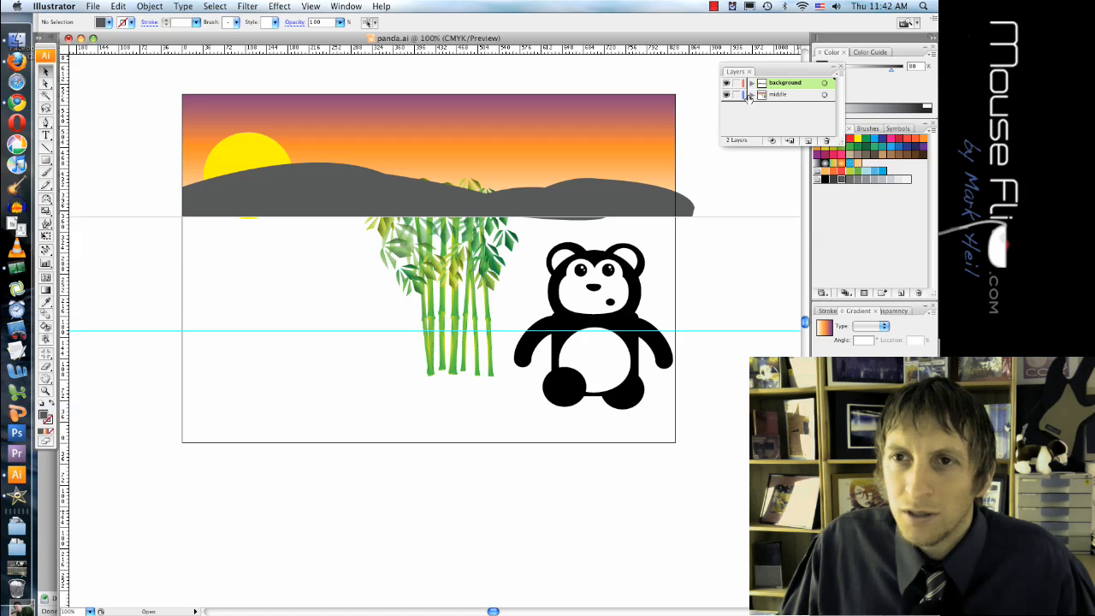
left_click(726, 82)
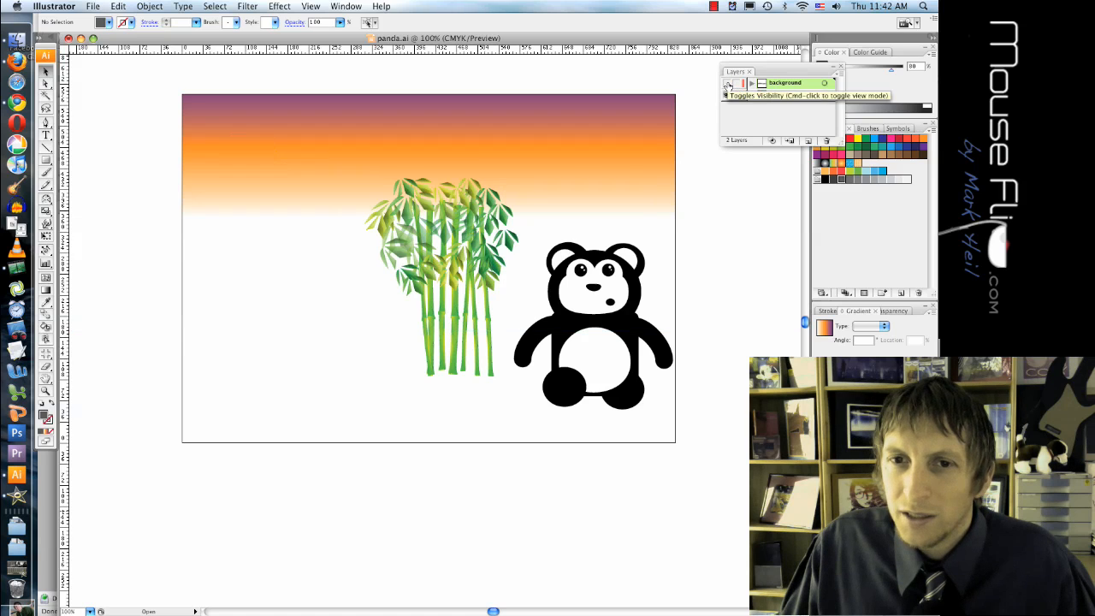
left_click(727, 96)
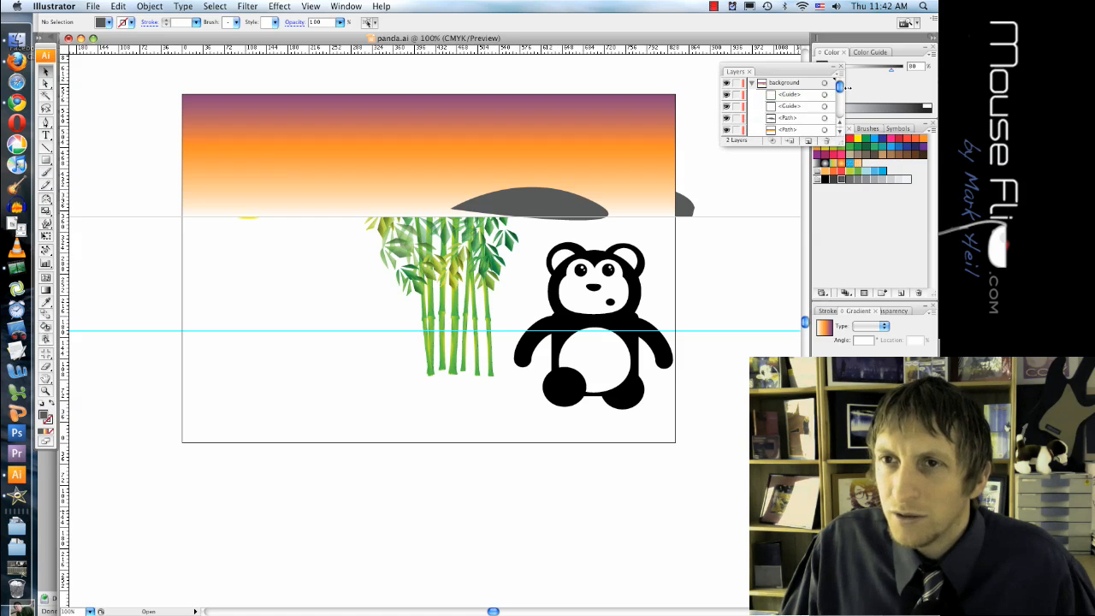
- Show the sun and hills again with background beneath middle, then select the bamboo
left_click(752, 82)
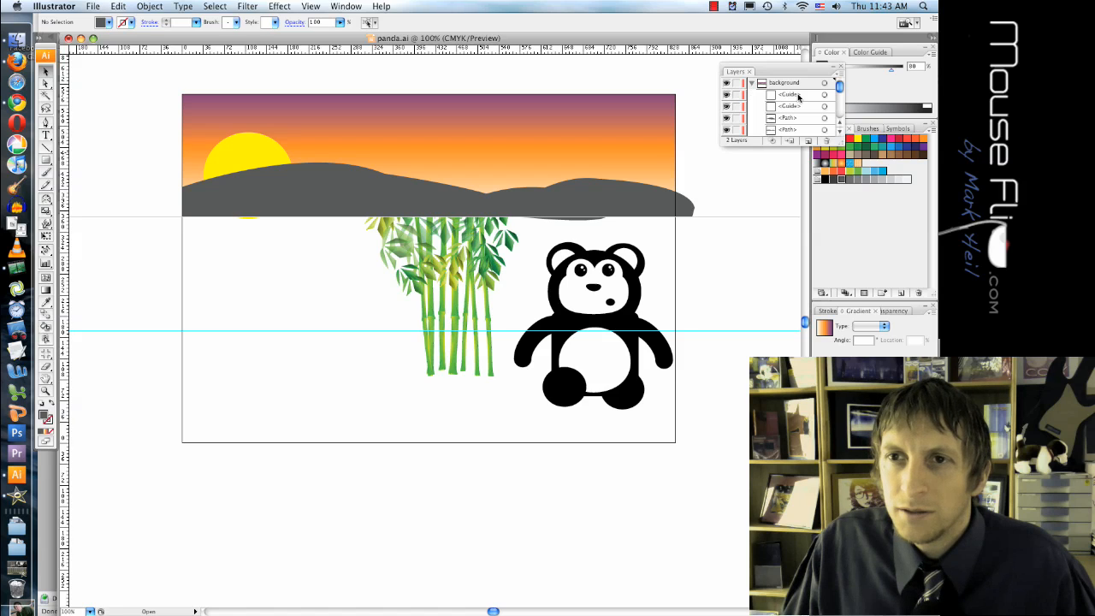
left_click(789, 94)
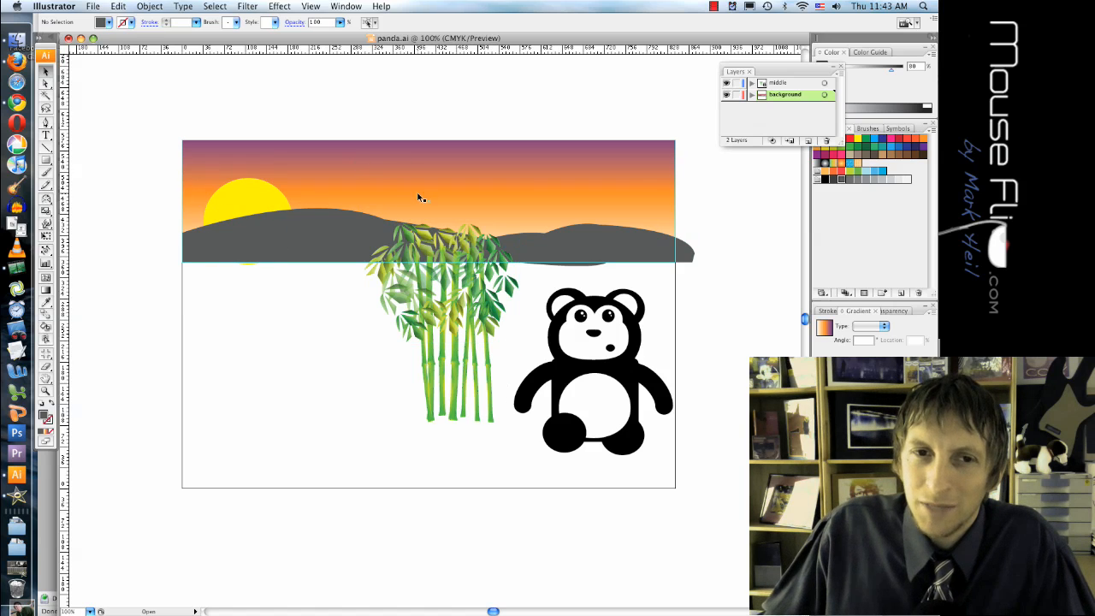
mouse_move(390, 184)
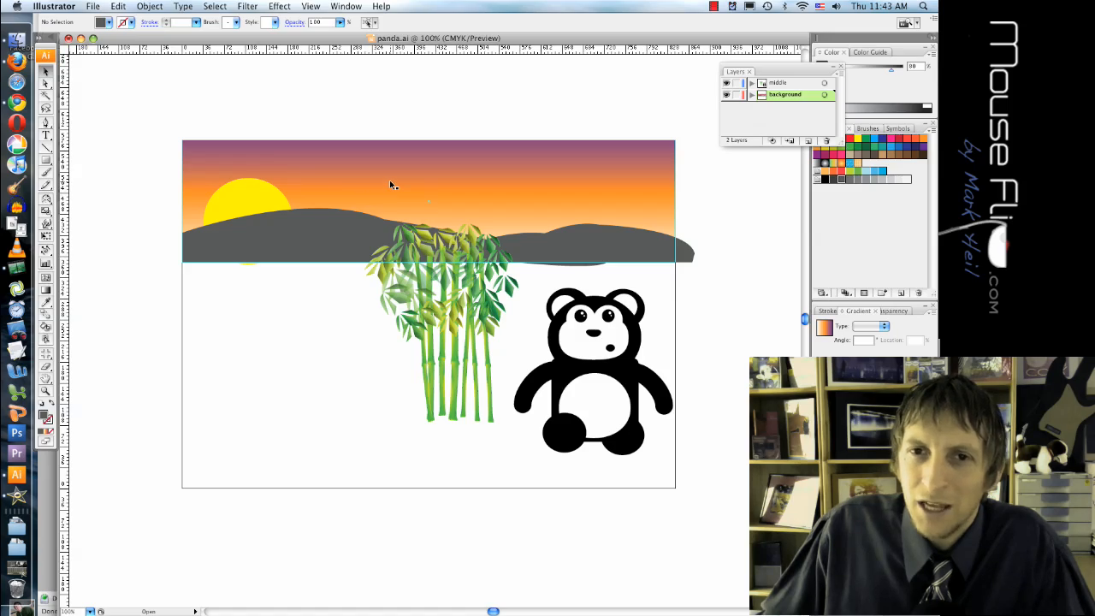
left_click(397, 243)
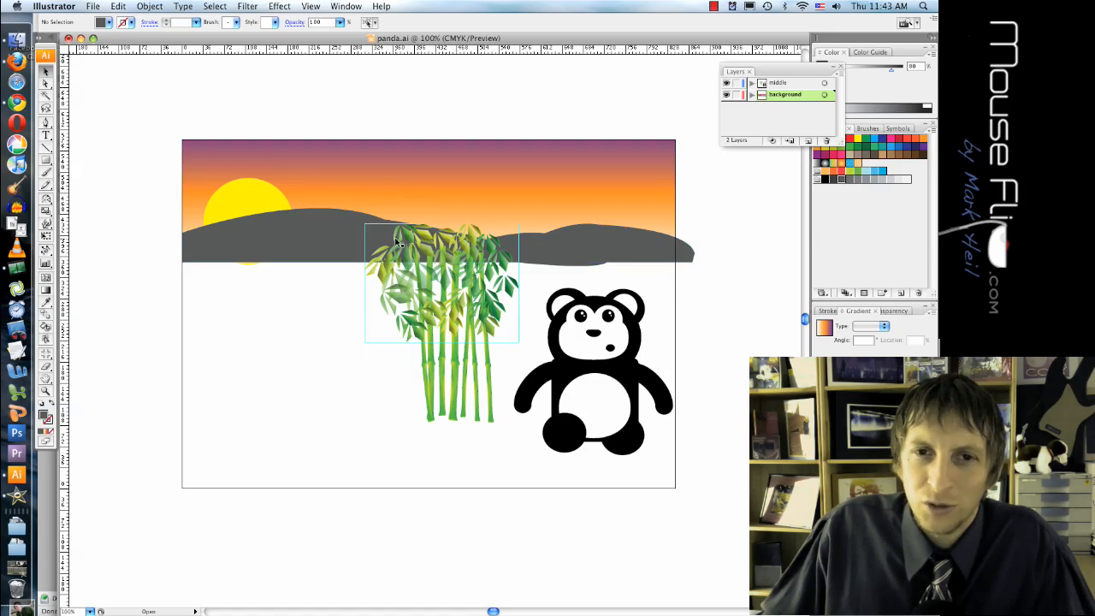